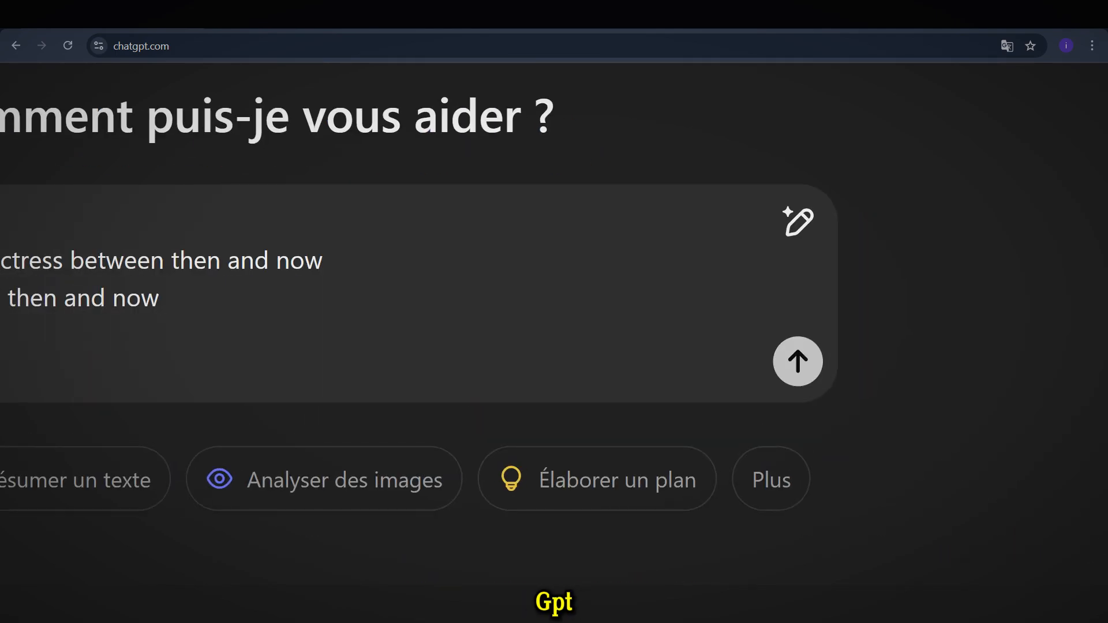
# Step: Request 80s and 90s then-and-now video ideas in ChatGPT, then select the actor table request in Notepad
pyautogui.click(797, 361)
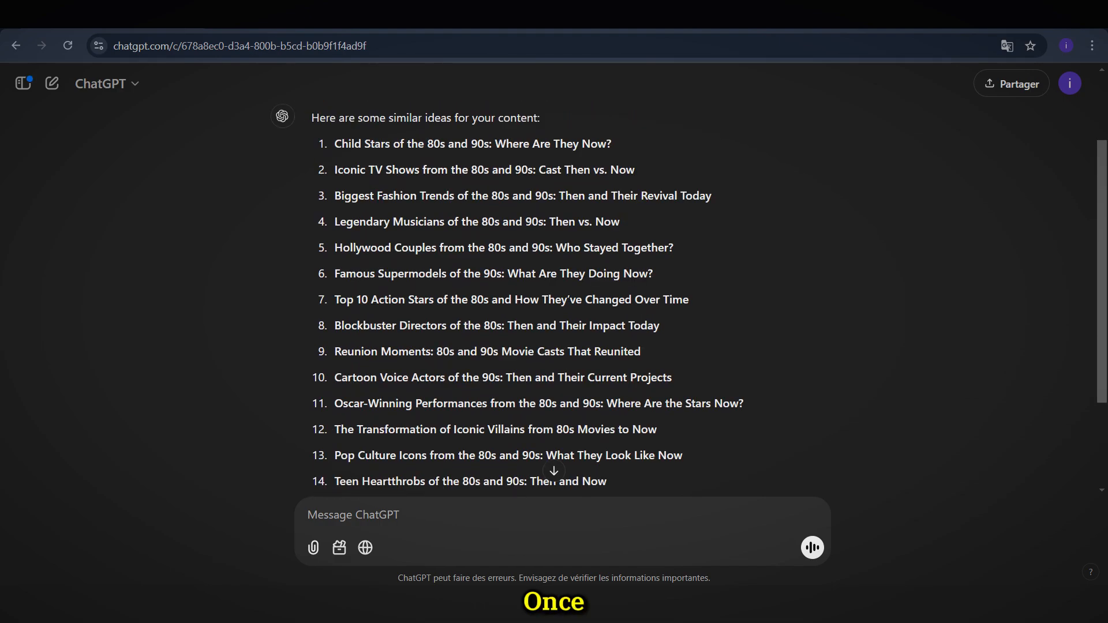
pyautogui.tripleClick(511, 299)
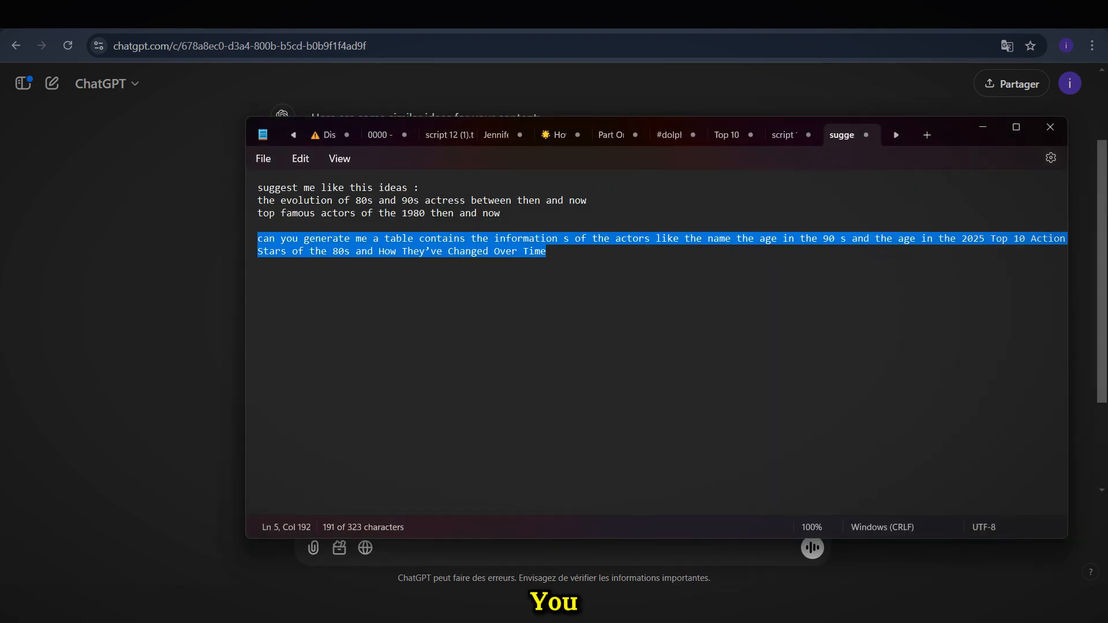
# Step: Submit the top-10 80s action stars table request and scroll through the generated ages table
pyautogui.click(1050, 127)
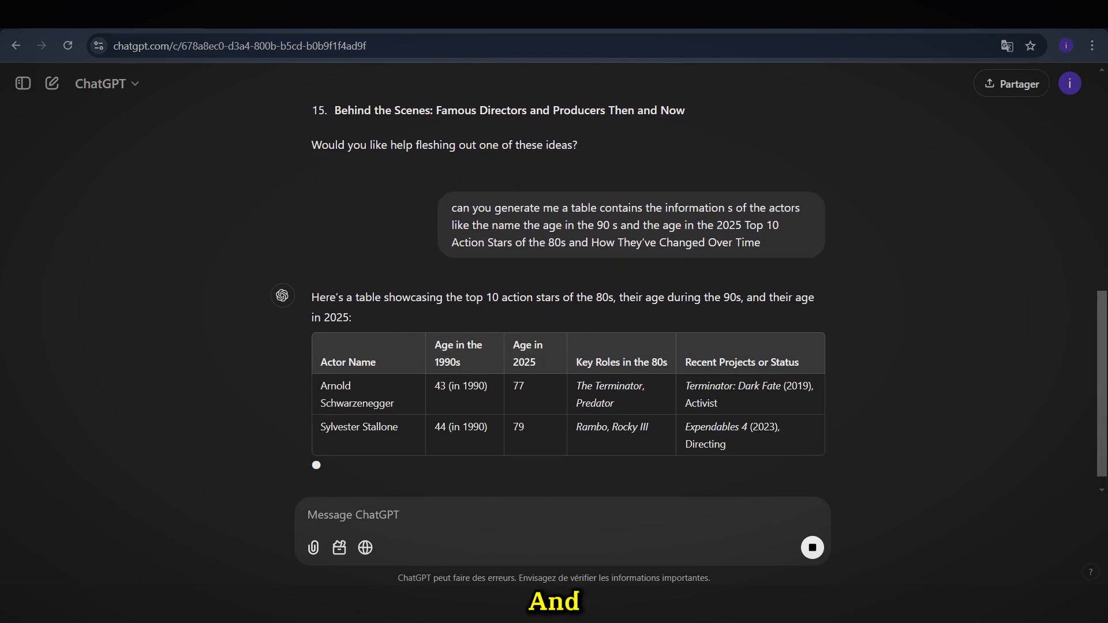
pyautogui.scroll(-3)
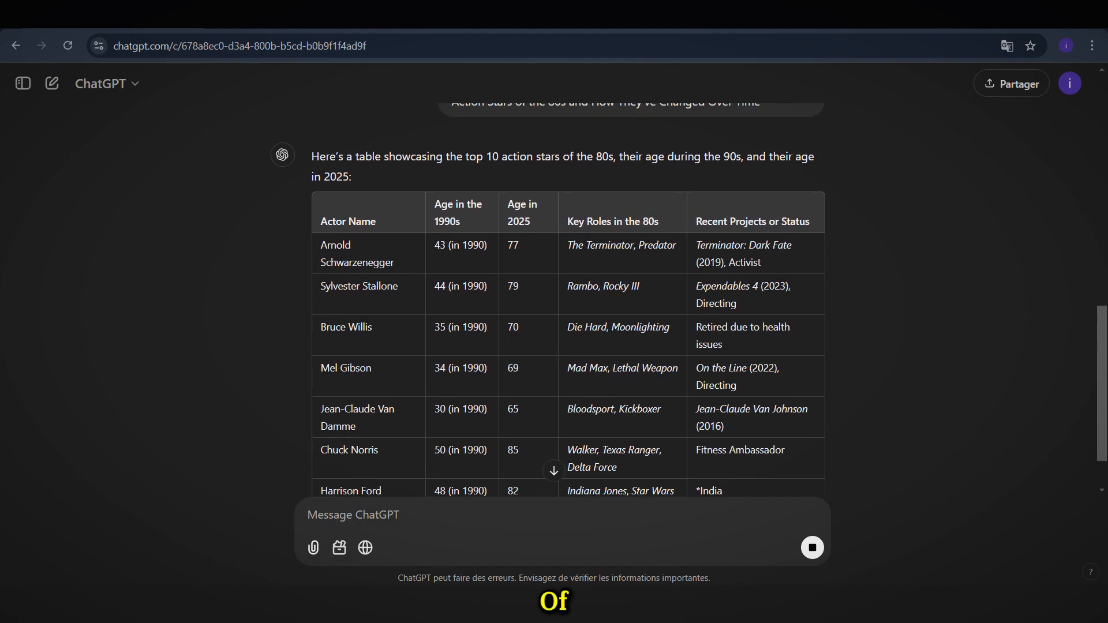
pyautogui.scroll(-3)
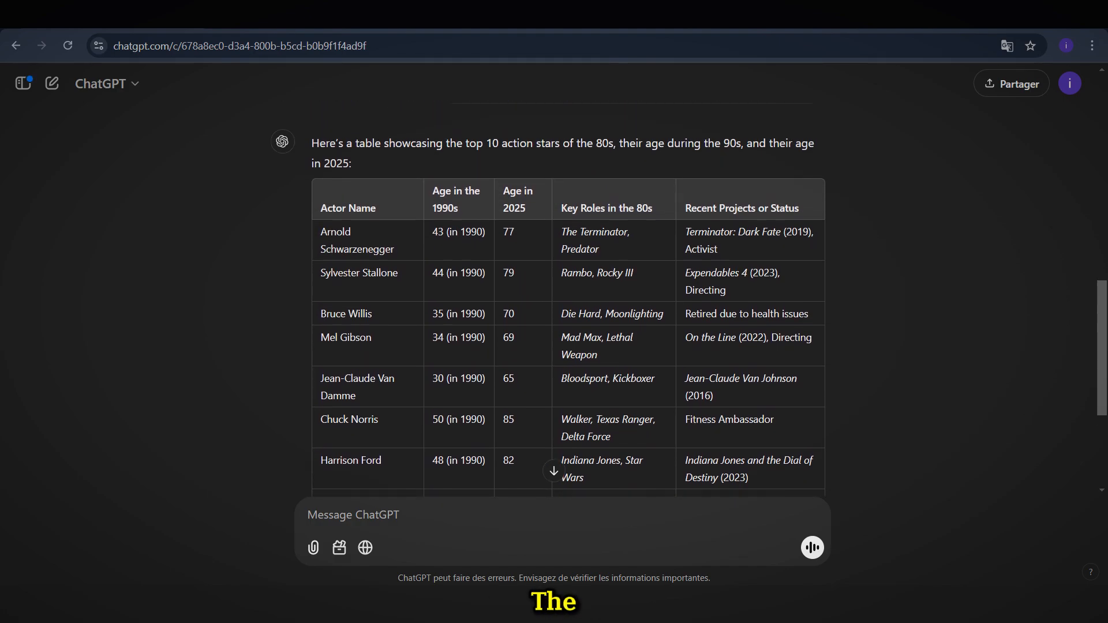
pyautogui.scroll(-3)
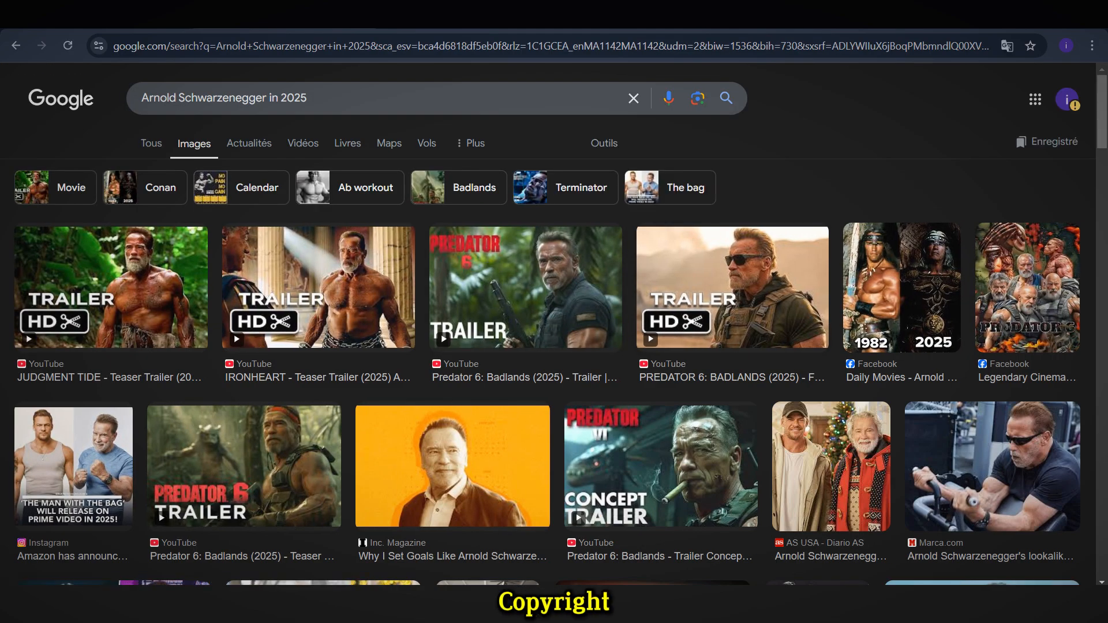
# Step: Search Google Images for Sylvester Stallone and Bruce Willis photos and browse the results
pyautogui.scroll(-3)
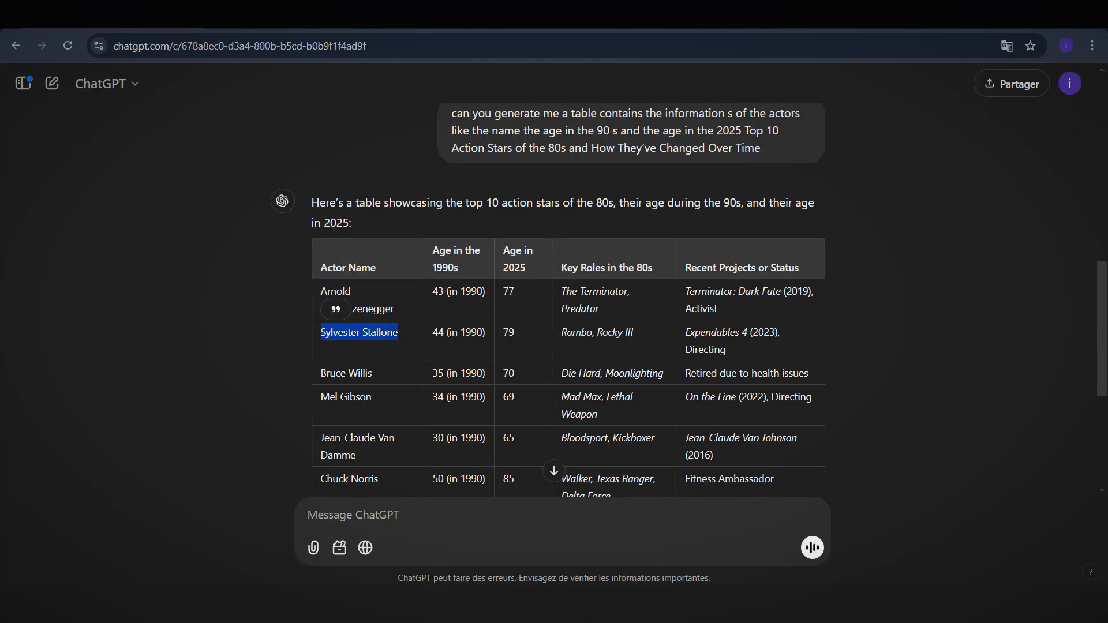
pyautogui.write('Sylvester Stallone in 19')
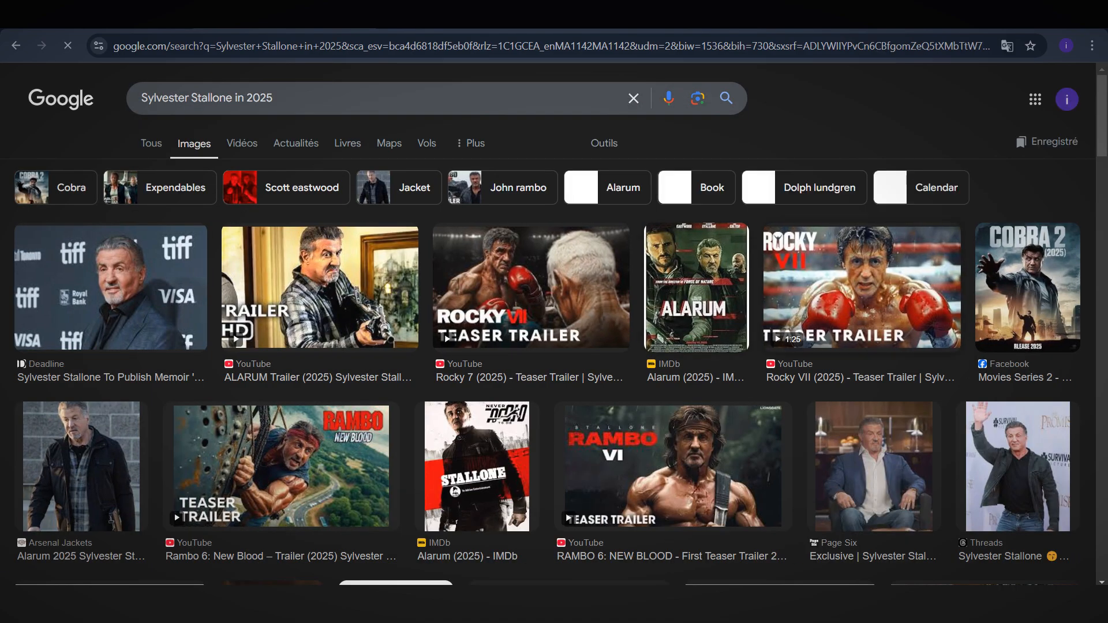
pyautogui.click(1018, 466)
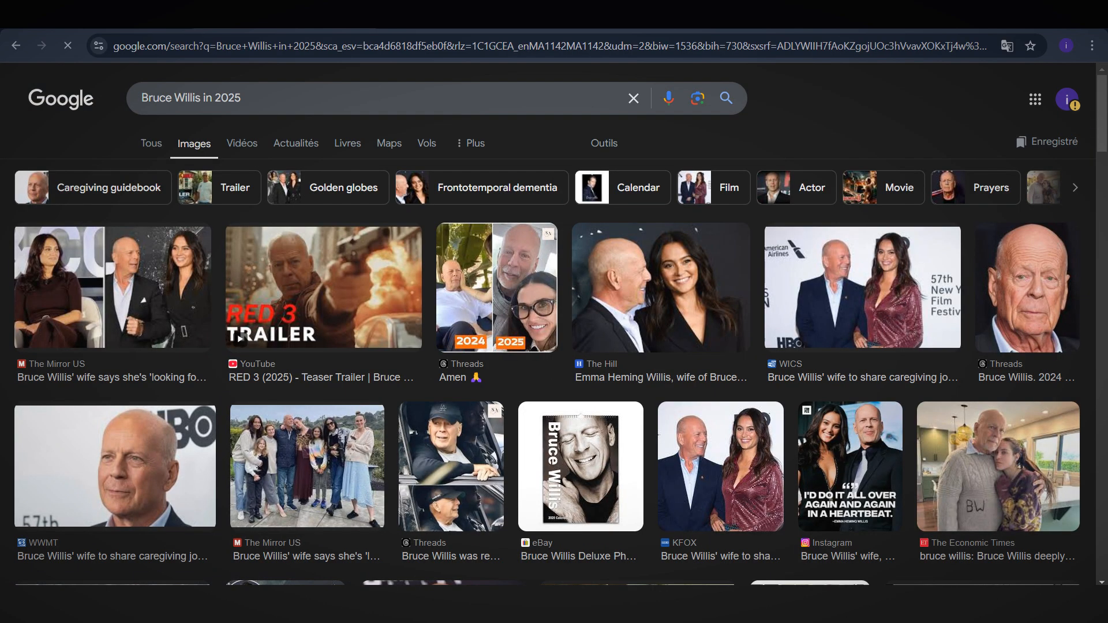
pyautogui.scroll(-3)
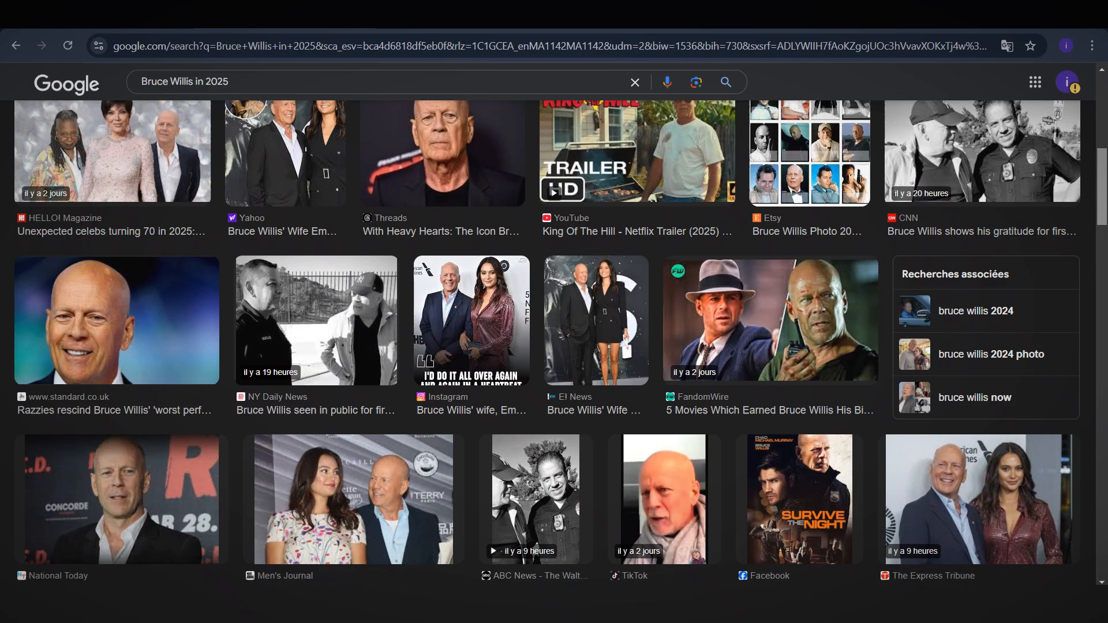
pyautogui.scroll(-3)
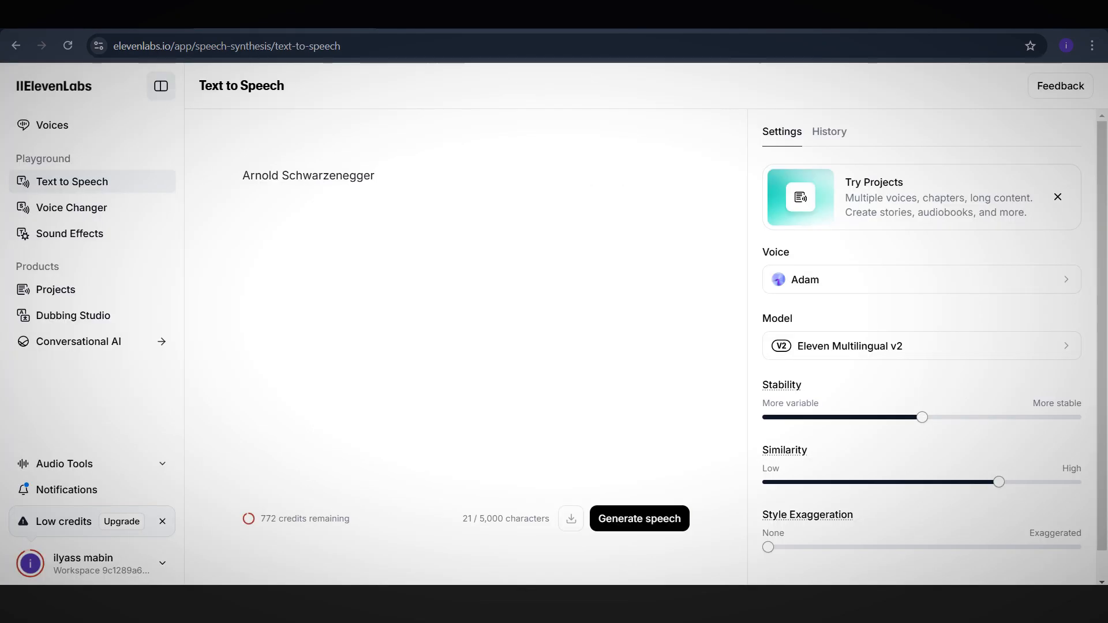
# Step: Generate Adam-voice name clips for Arnold Schwarzenegger and Sylvester Stallone in ElevenLabs
pyautogui.click(638, 519)
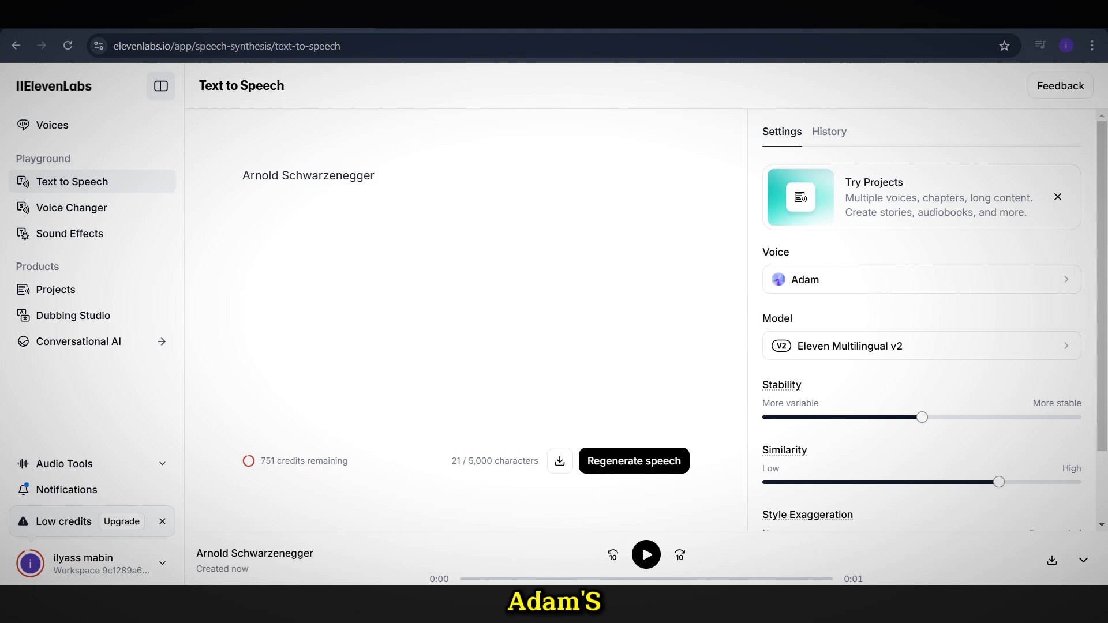
pyautogui.write('Sylvester Stallone')
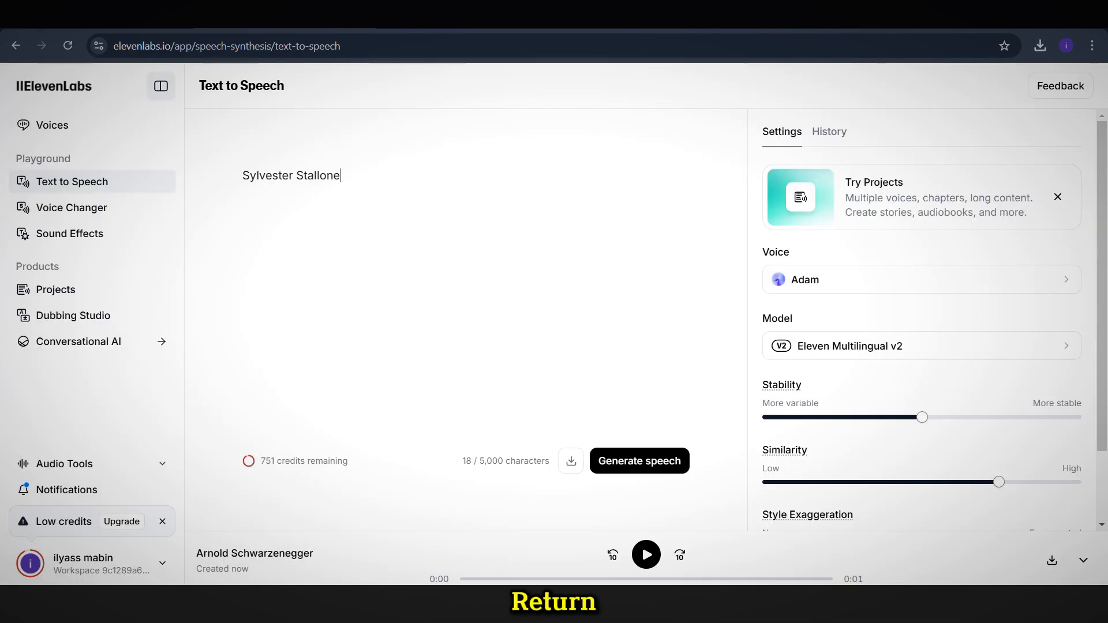
pyautogui.click(637, 461)
pyautogui.write('Jean-Claude Van Damme')
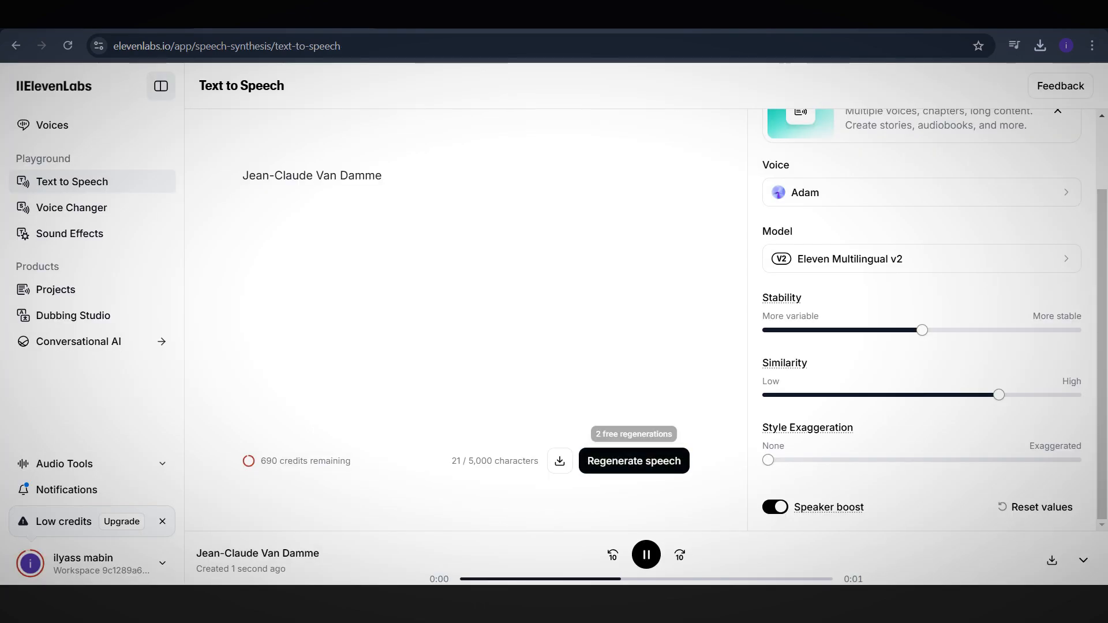
pyautogui.click(1040, 45)
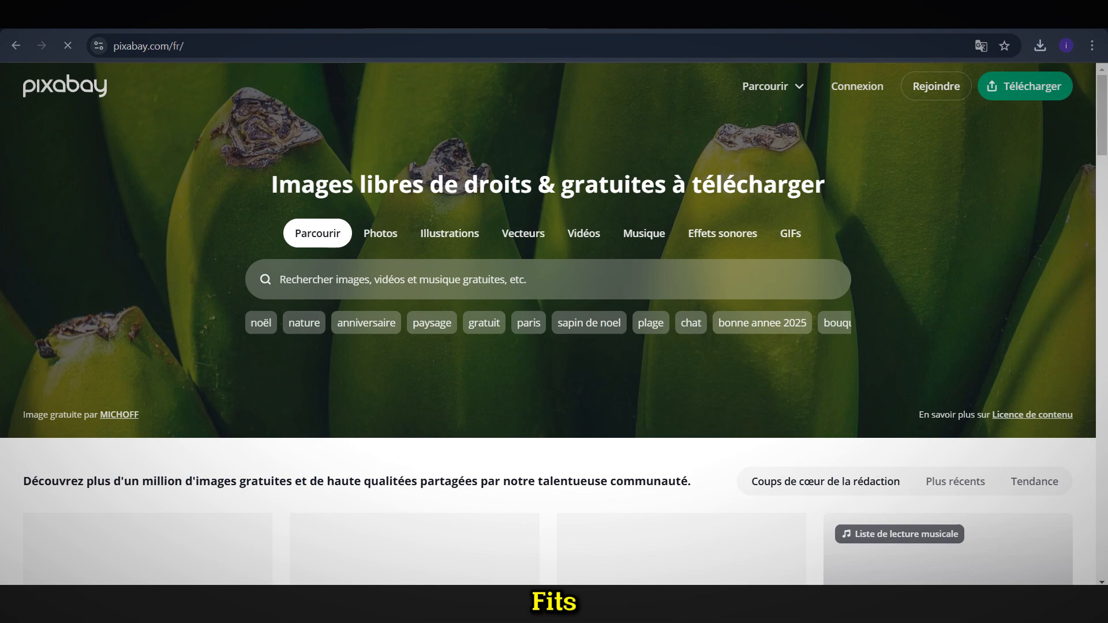
# Step: Search Pixabay's music section for 'cool music' and preview the House music and Electrocardiogramme tracks
pyautogui.click(643, 233)
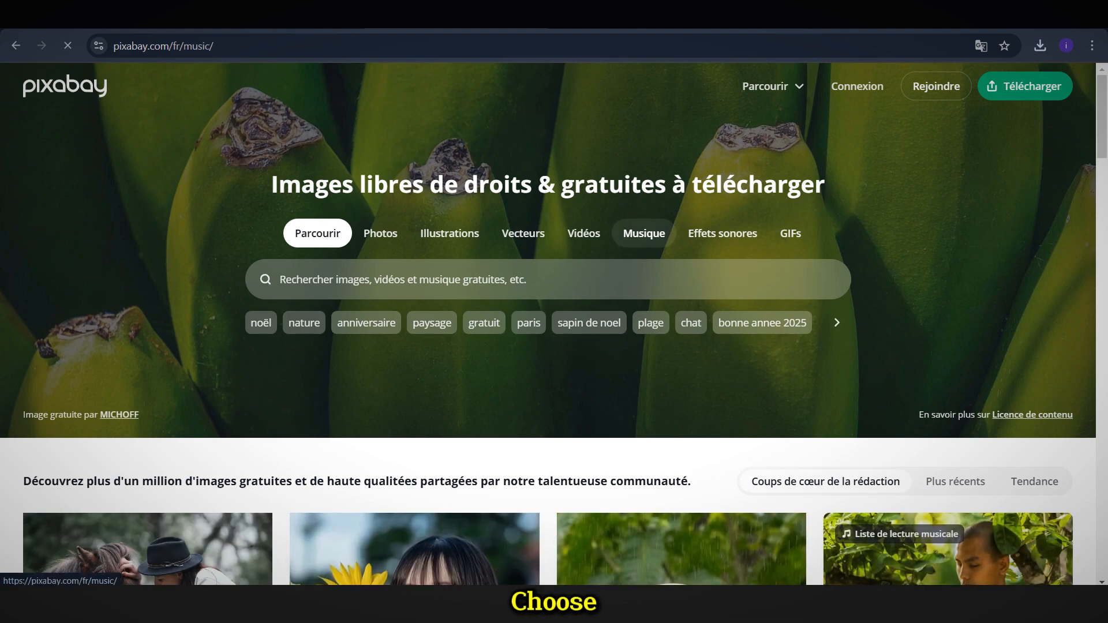
pyautogui.write('cool music')
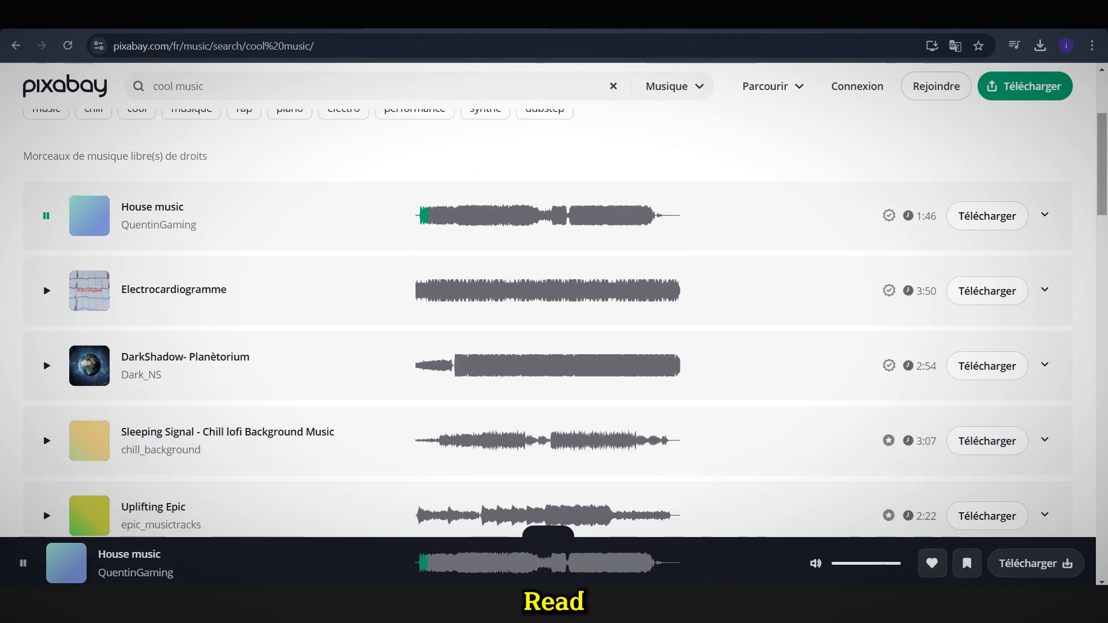
pyautogui.click(47, 290)
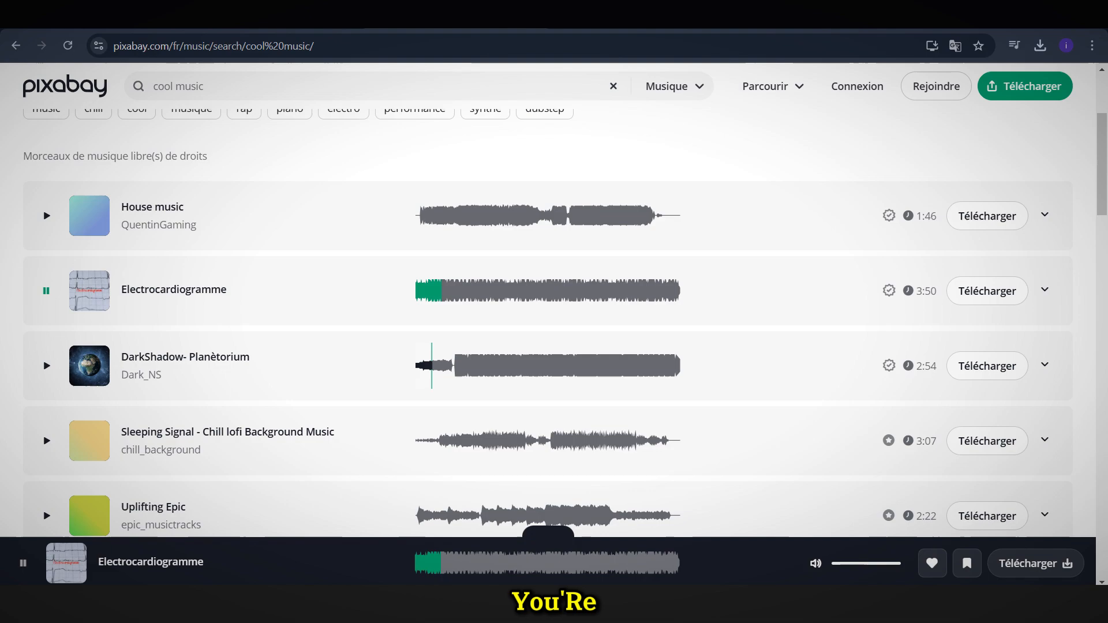
pyautogui.click(45, 365)
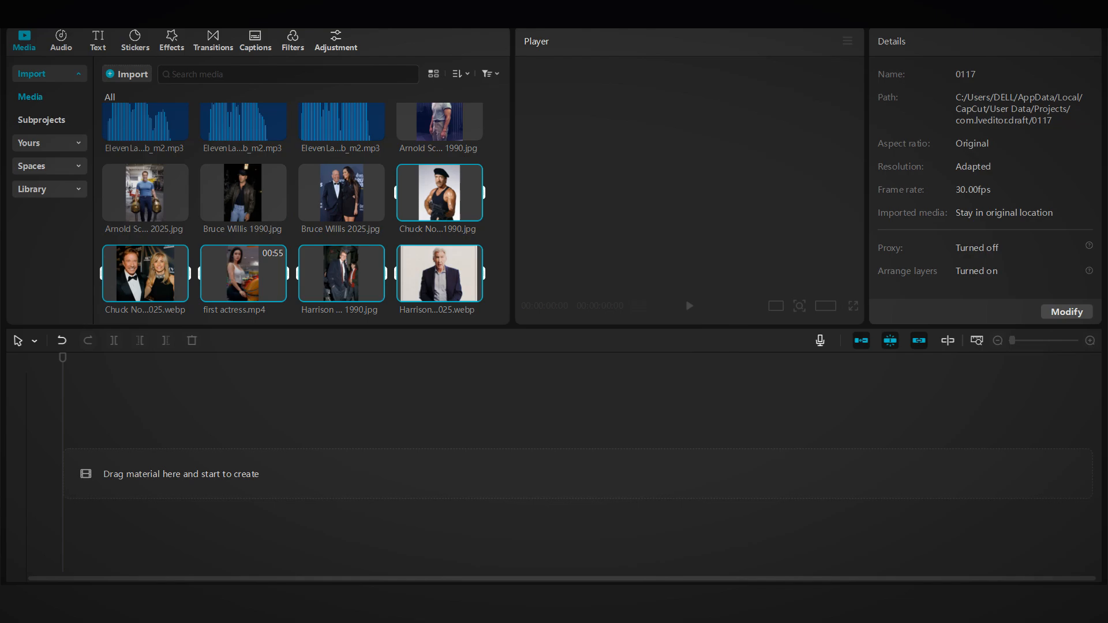
# Step: Add the next actor photos, including Harrison Ford's 1990 photo, to the CapCut timeline
pyautogui.scroll(-3)
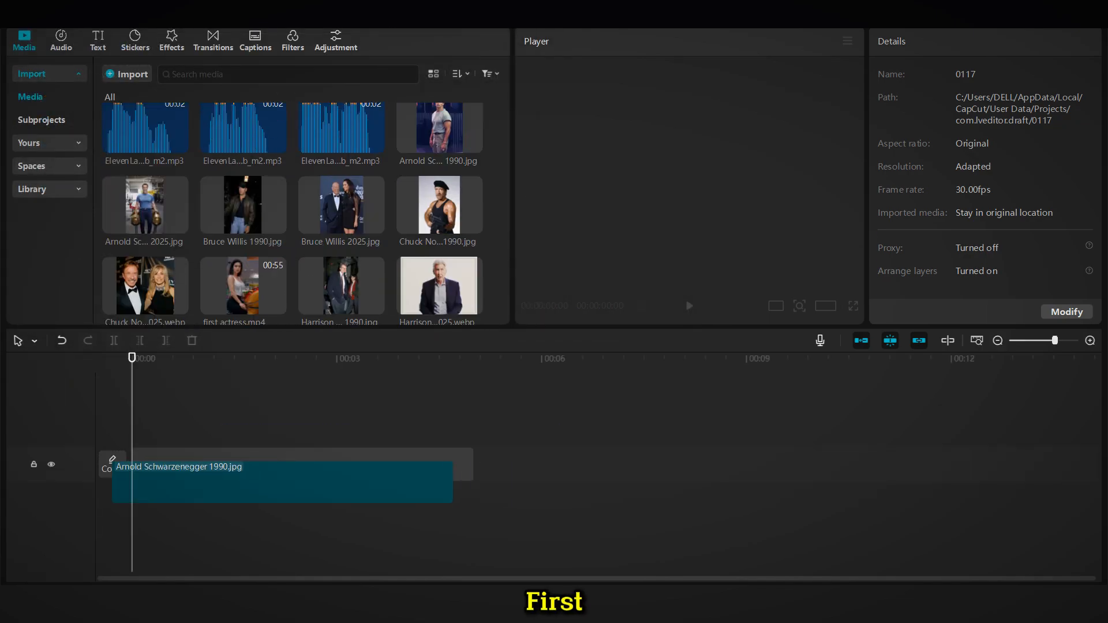
pyautogui.click(281, 481)
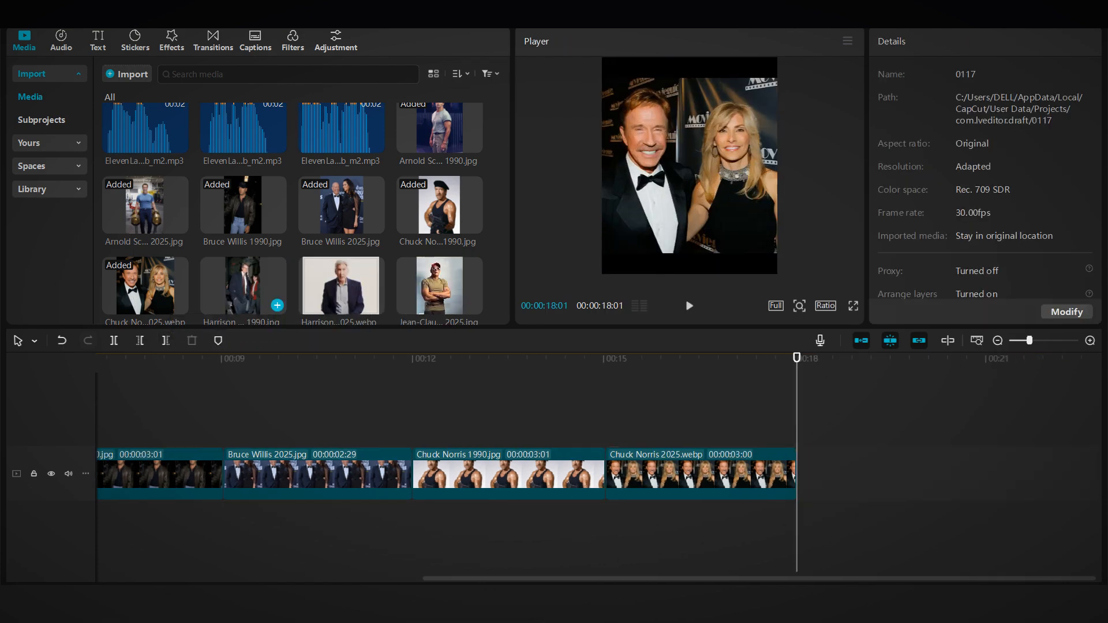
pyautogui.click(888, 474)
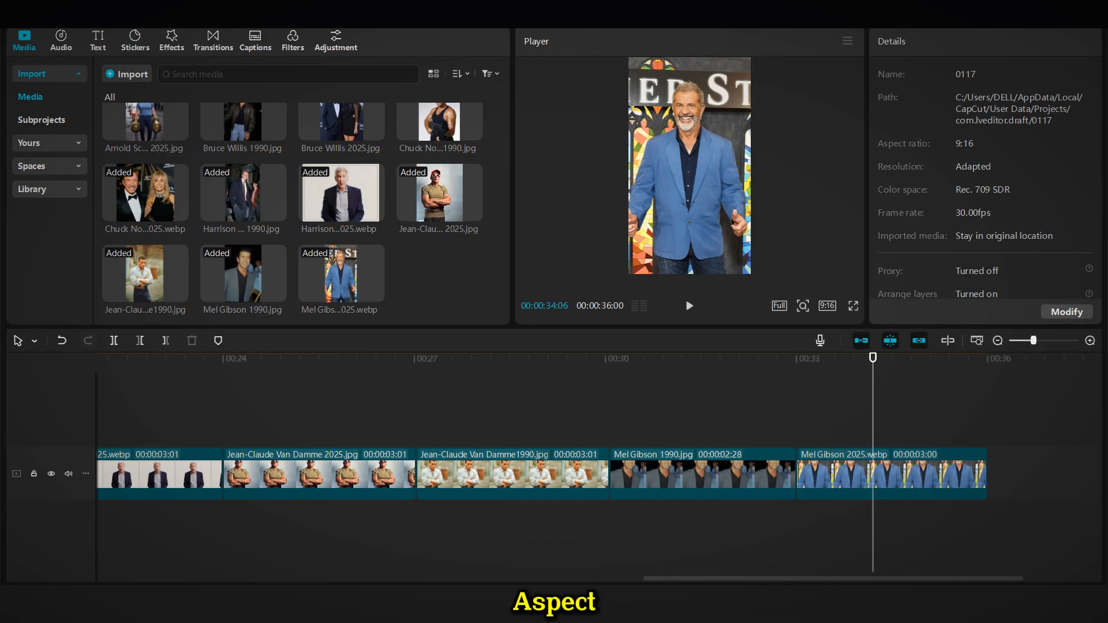
# Step: Enlarge the Jean-Claude Van Damme 2025 photo to fill the frame, then select Arnold's 1990 photo
pyautogui.click(511, 473)
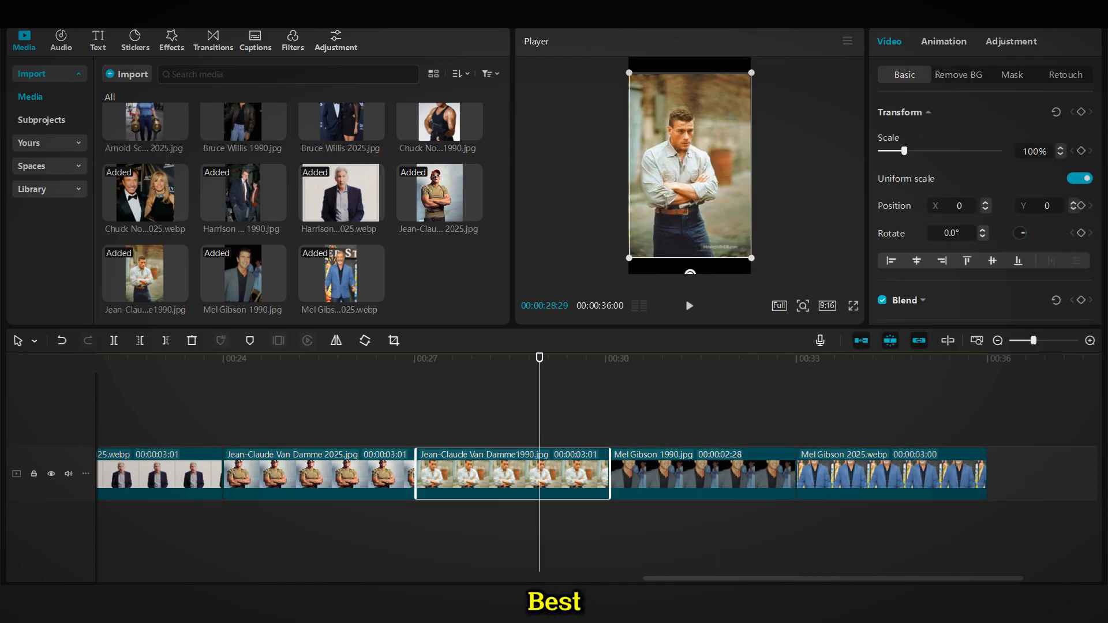
pyautogui.click(318, 474)
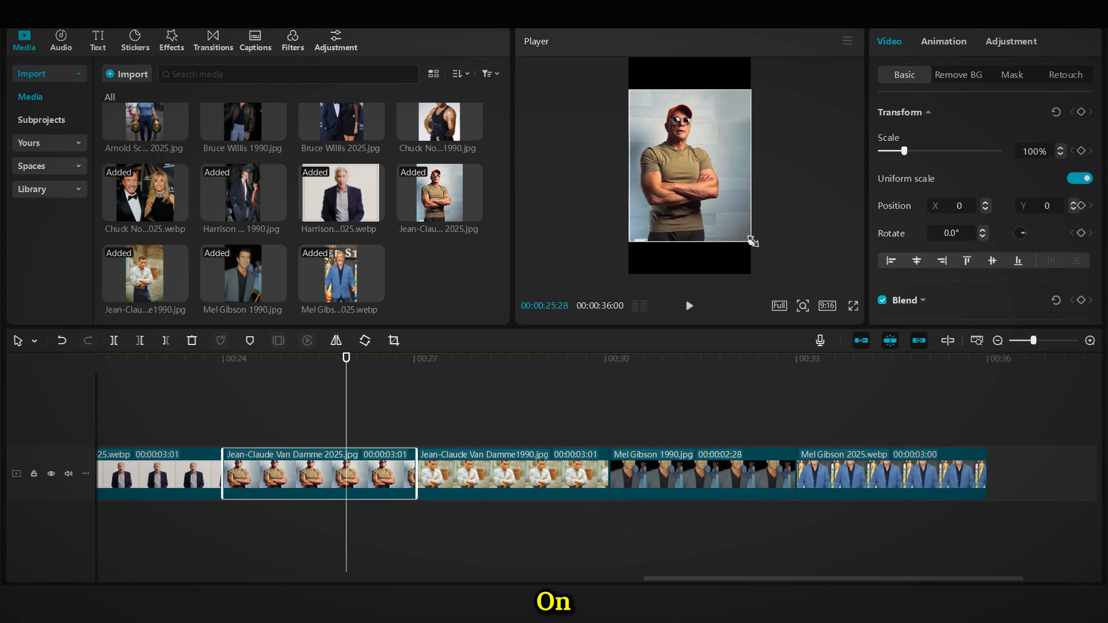
pyautogui.moveTo(752, 240); pyautogui.dragTo(784, 271)
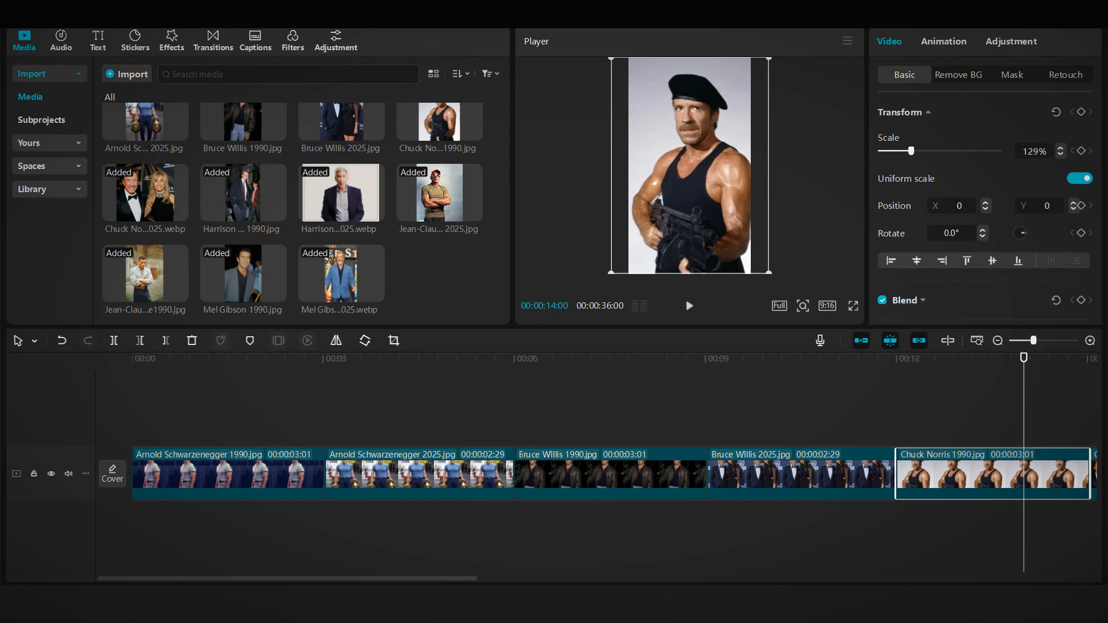
pyautogui.click(608, 473)
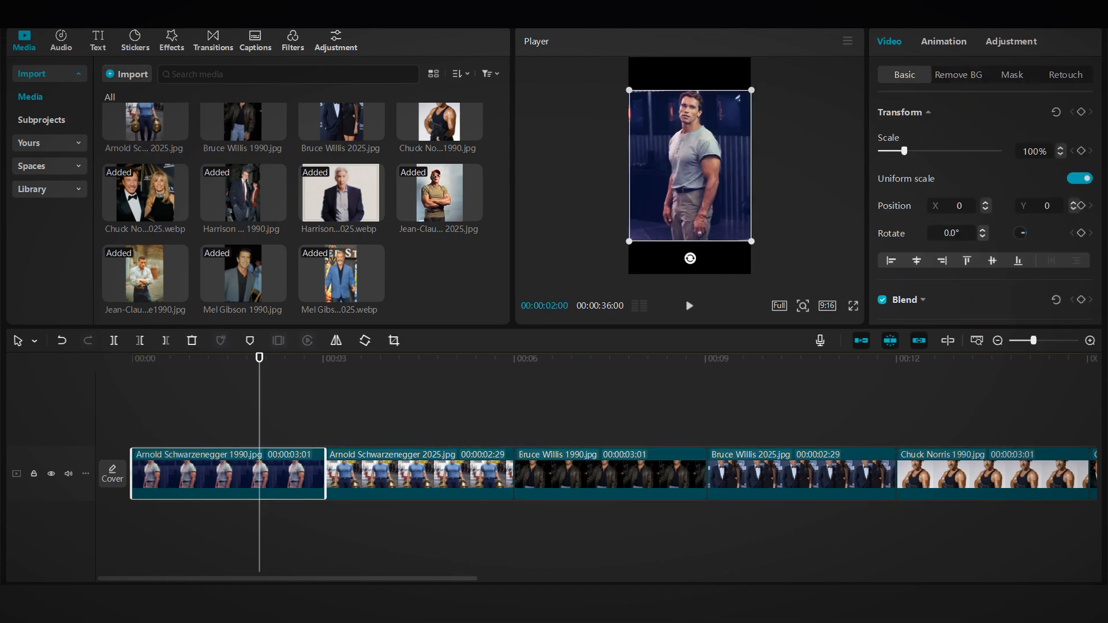
pyautogui.click(171, 40)
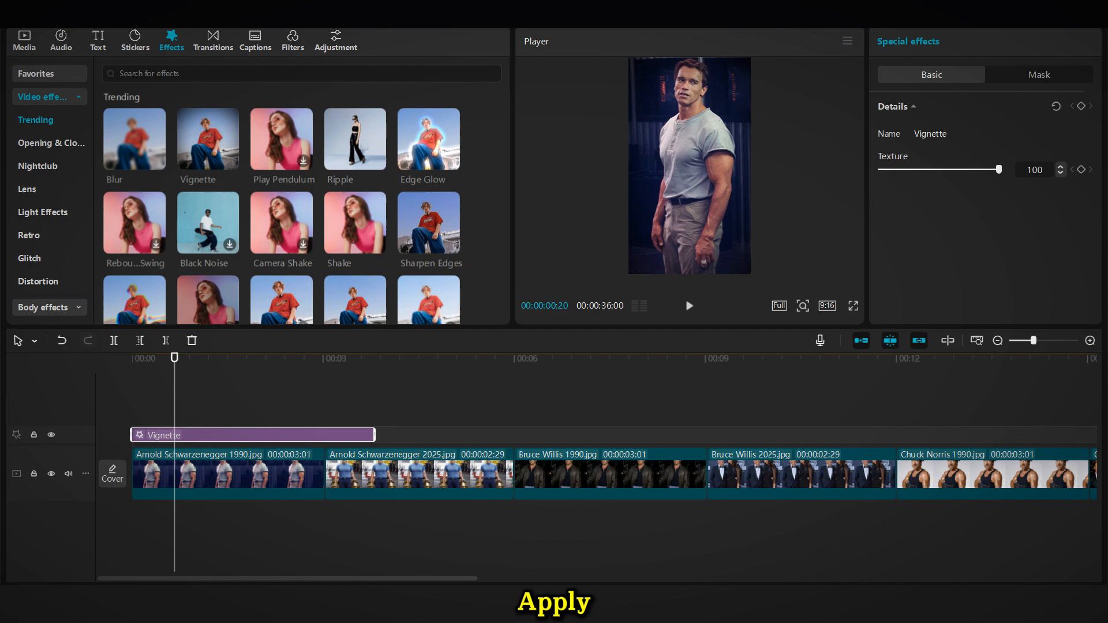
# Step: Stretch the Vignette across the whole slideshow and set the Black Noise effect speed to 10
pyautogui.hscroll(3)
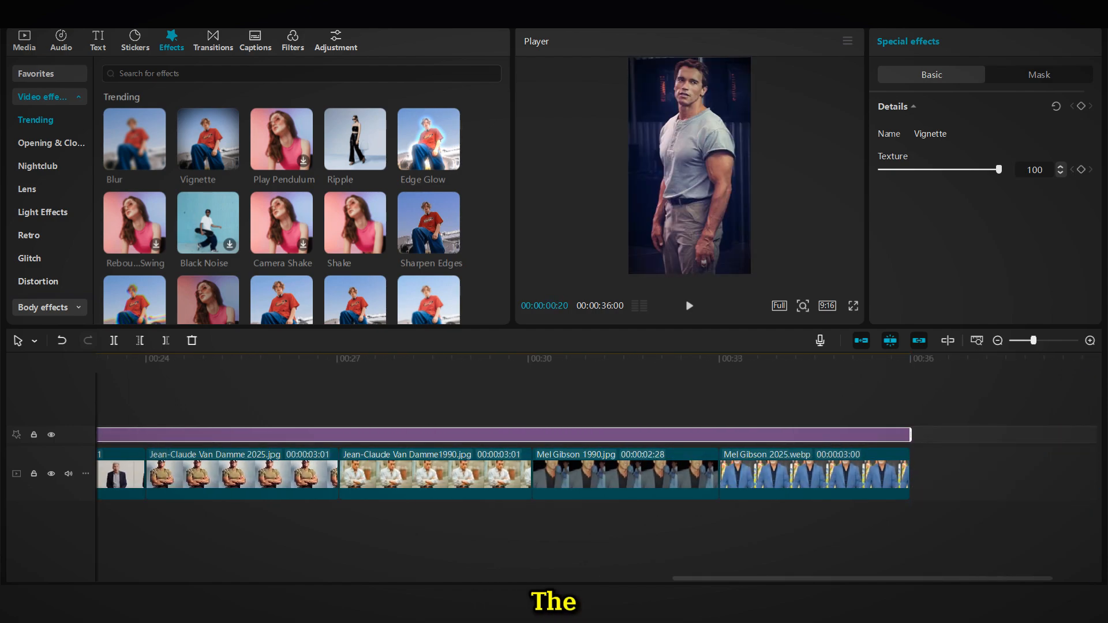
pyautogui.moveTo(999, 170); pyautogui.dragTo(941, 170)
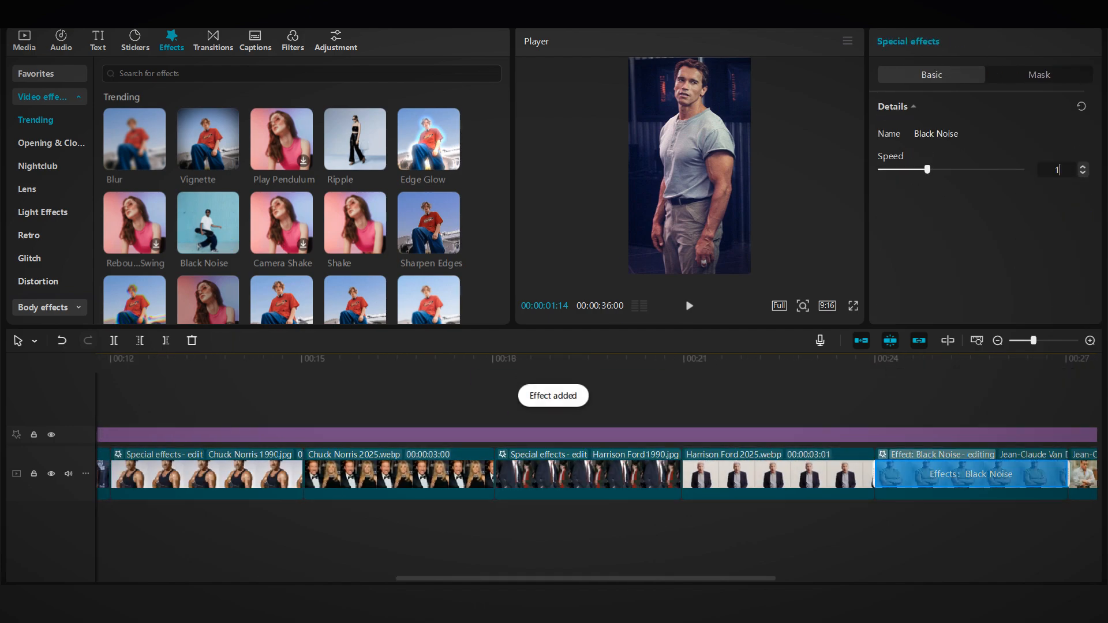
pyautogui.write('10')
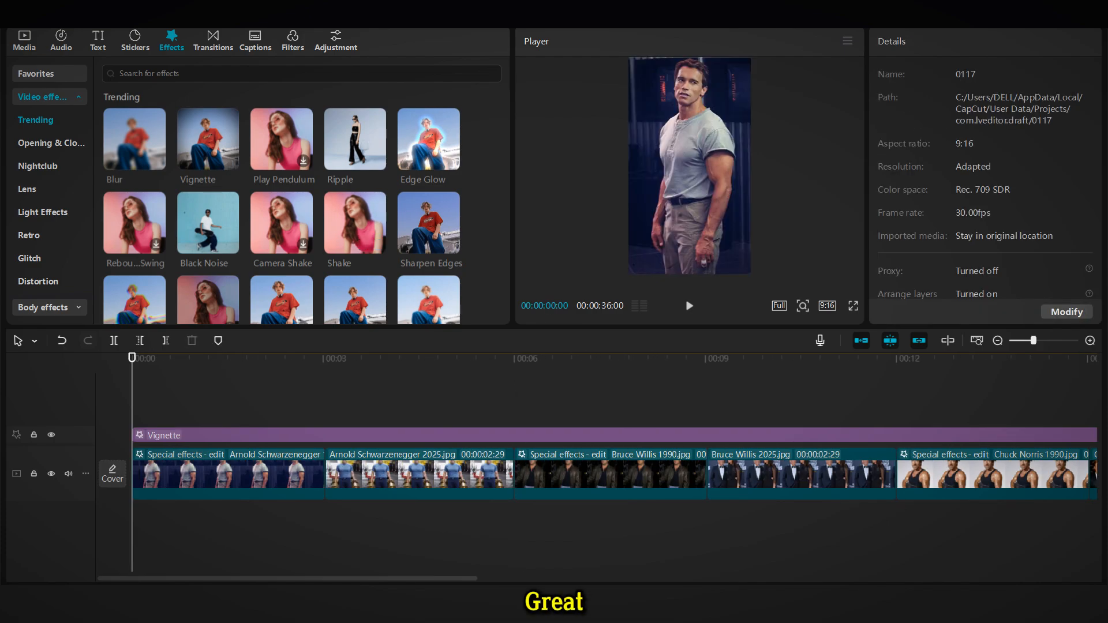
# Step: Add an Arnold Schwarzenegger text layer over the first photo with a bold yellow preset style
pyautogui.click(97, 37)
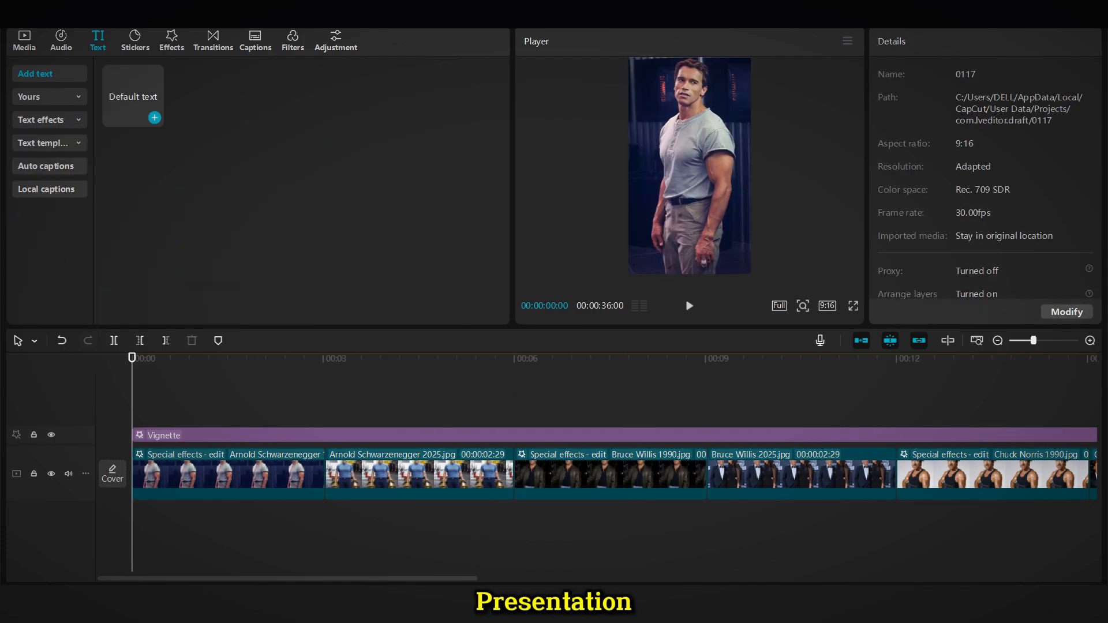
pyautogui.click(154, 118)
pyautogui.write('Arnold Schwarzenegger')
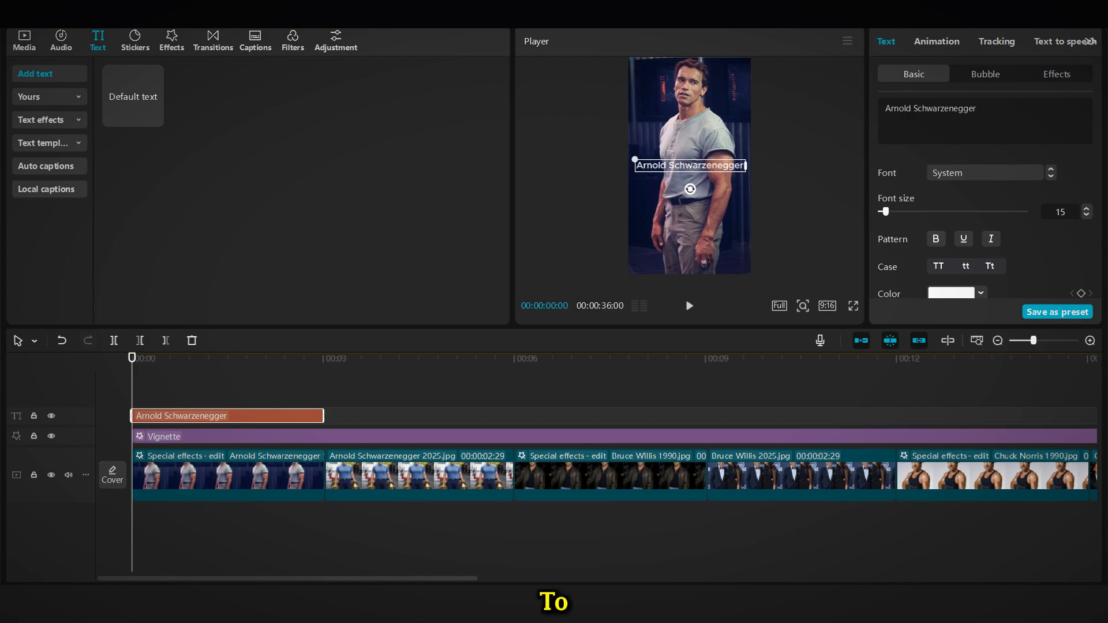
pyautogui.click(1056, 73)
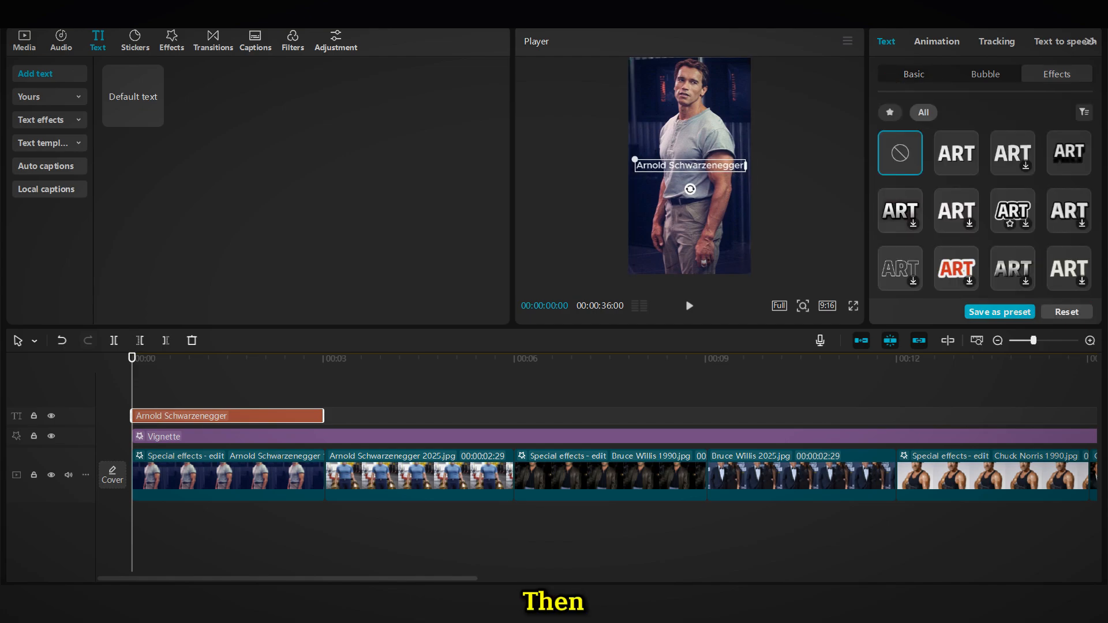
pyautogui.click(913, 74)
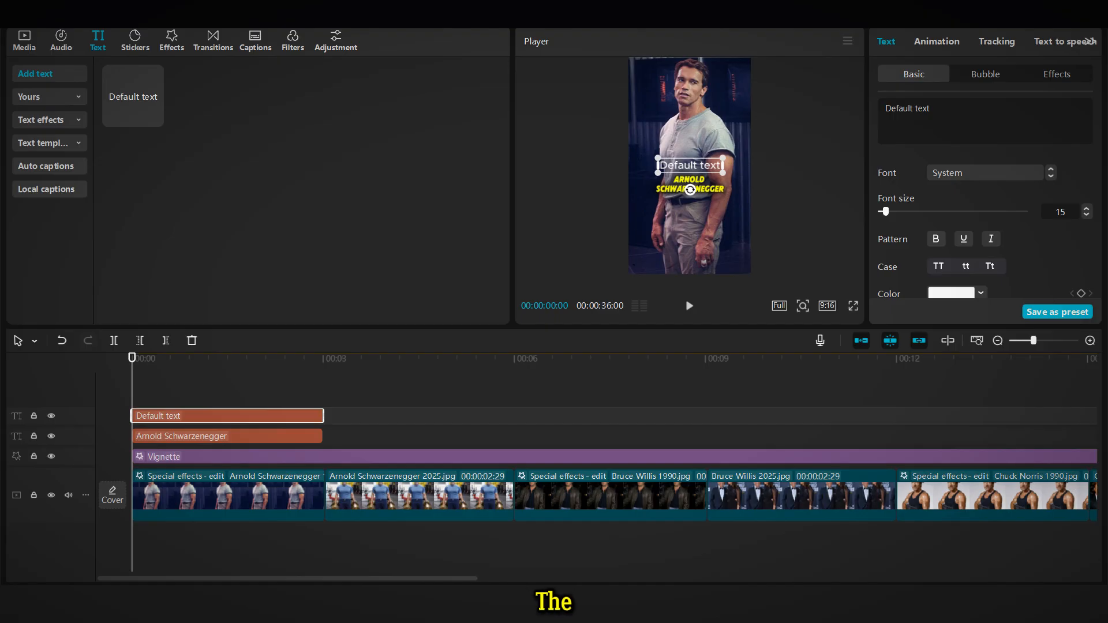
# Step: Add green '1990' and 'Age : 43' captions with an In animation, then copy them
pyautogui.write('Age : 43')
pyautogui.write('1990')
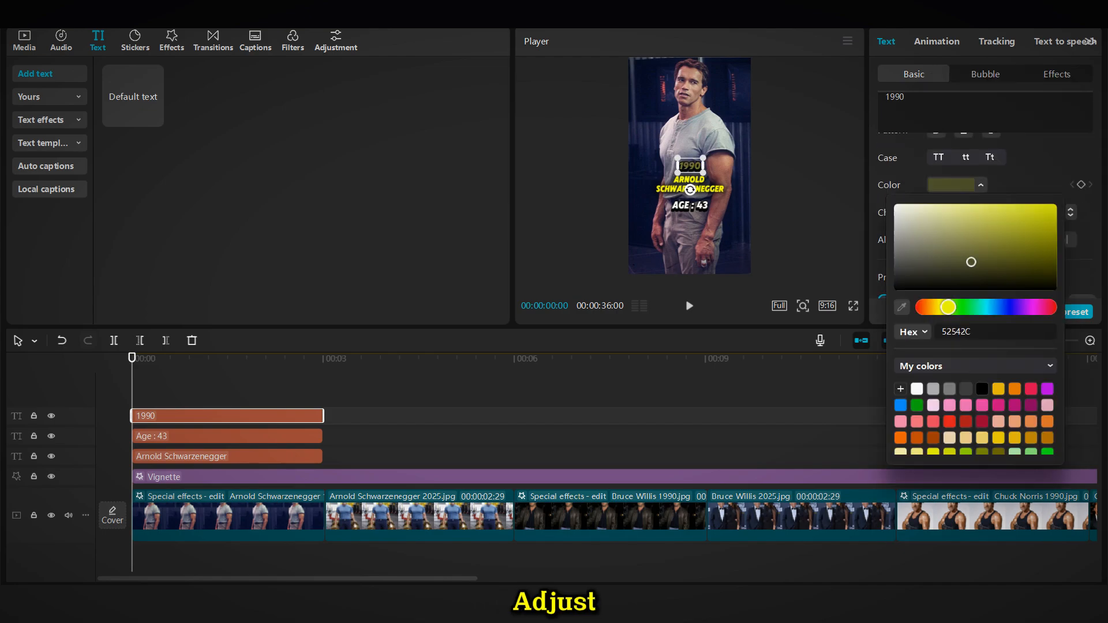
pyautogui.click(1034, 204)
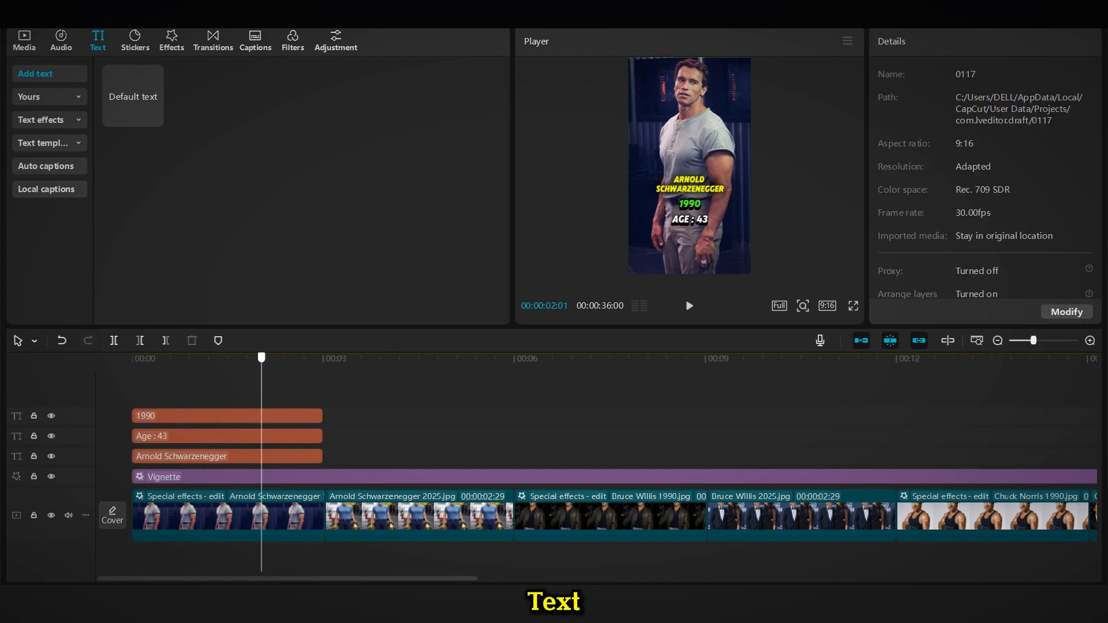
pyautogui.click(937, 41)
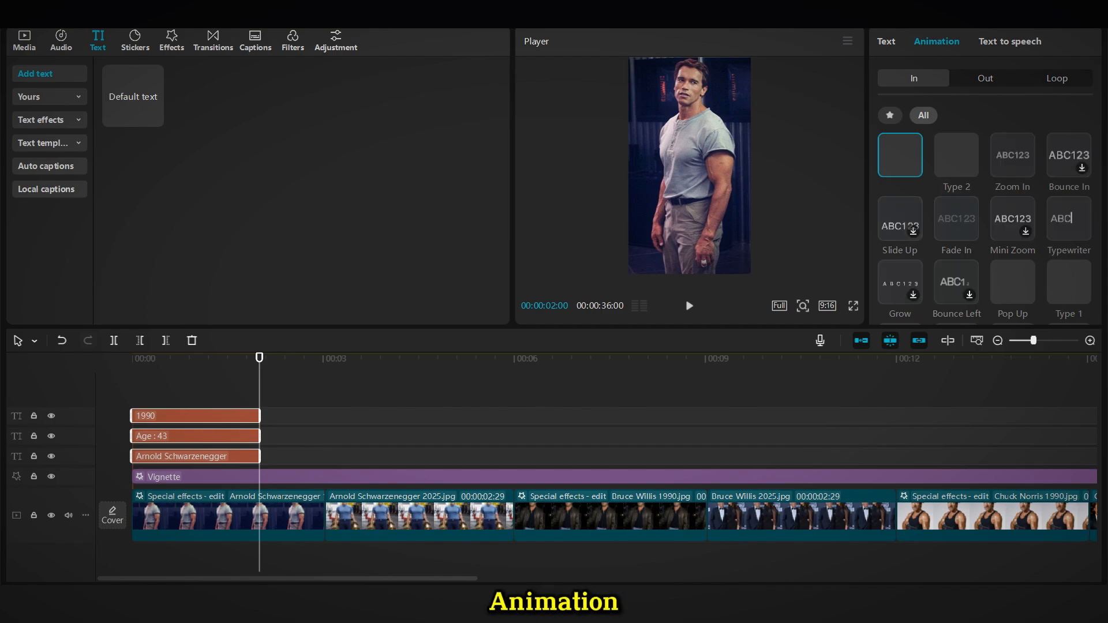
pyautogui.click(956, 155)
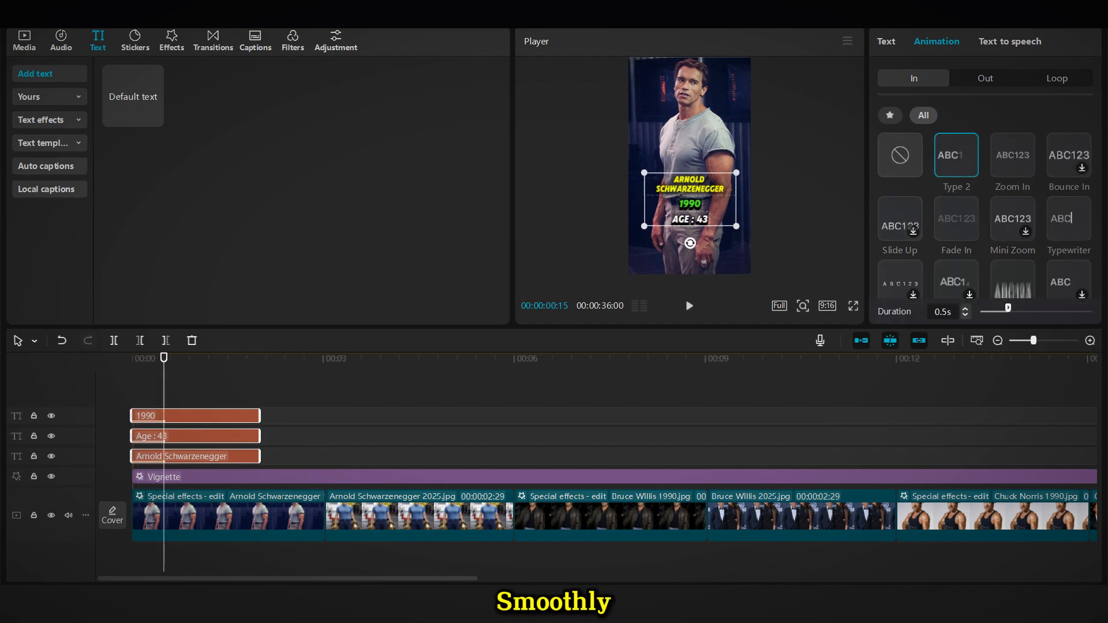
pyautogui.click(983, 78)
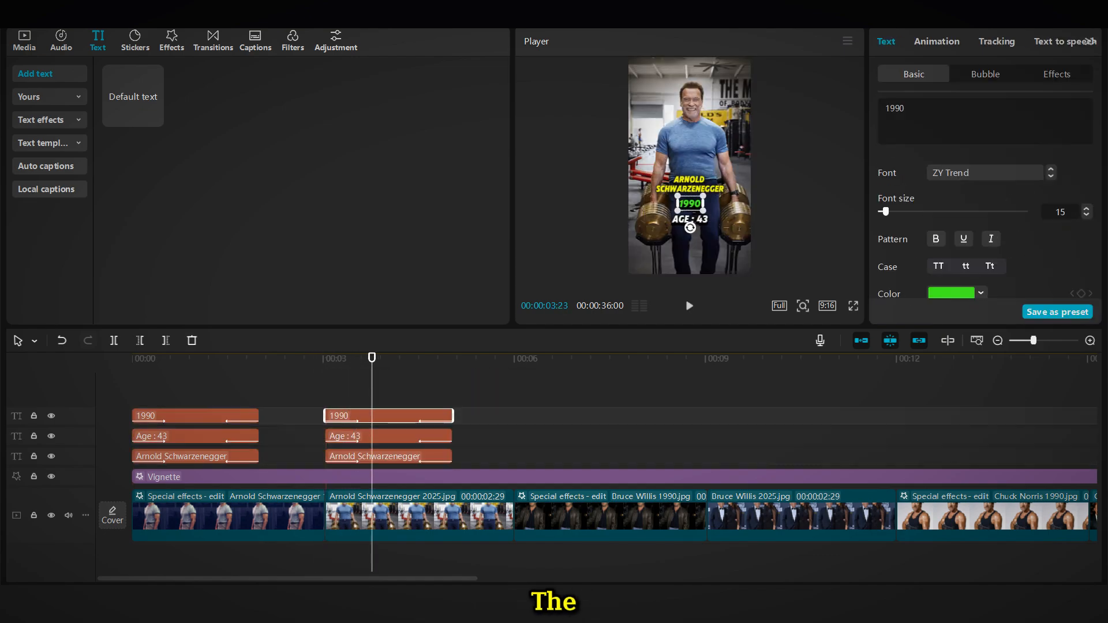
# Step: Update the copied year and age captions on the Stallone and Bruce Willis photos
pyautogui.click(388, 435)
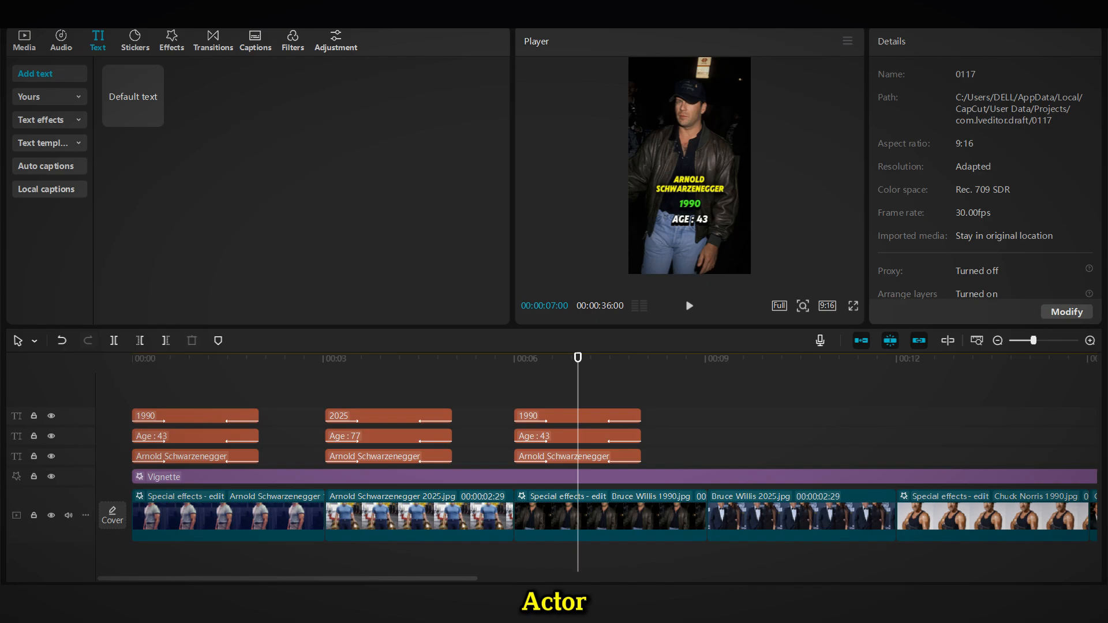
pyautogui.click(576, 456)
pyautogui.write('Age : 44')
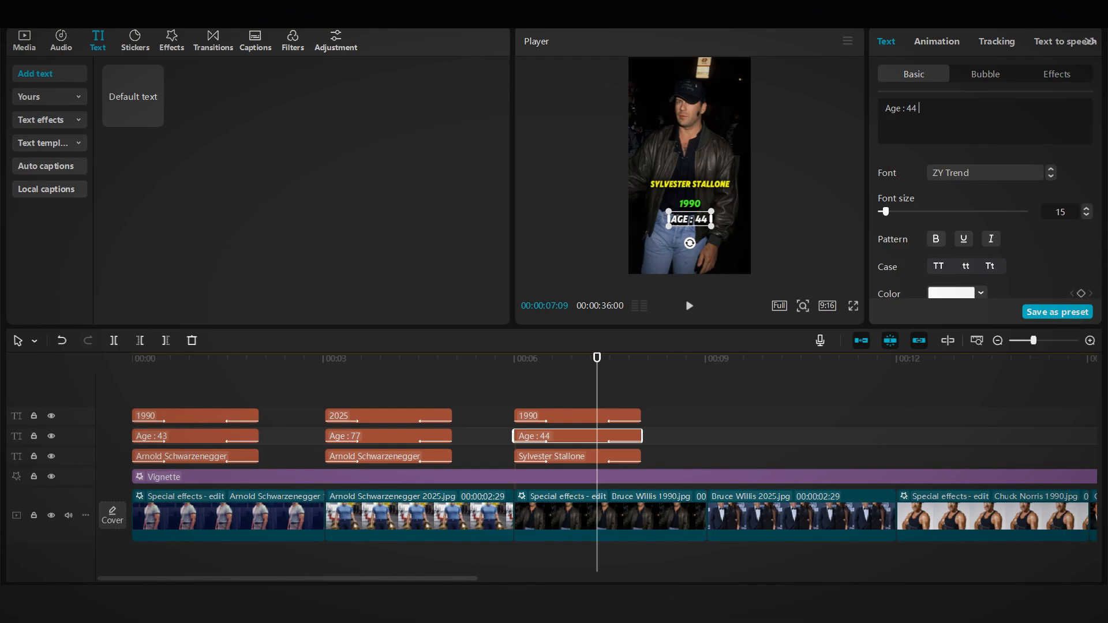
pyautogui.click(769, 456)
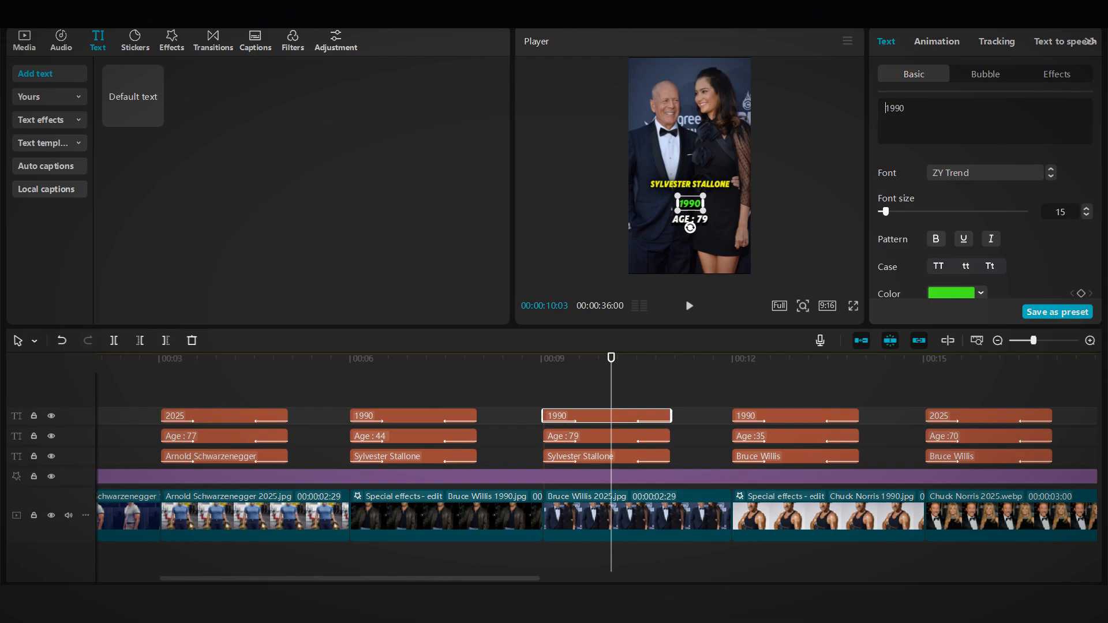
pyautogui.click(213, 37)
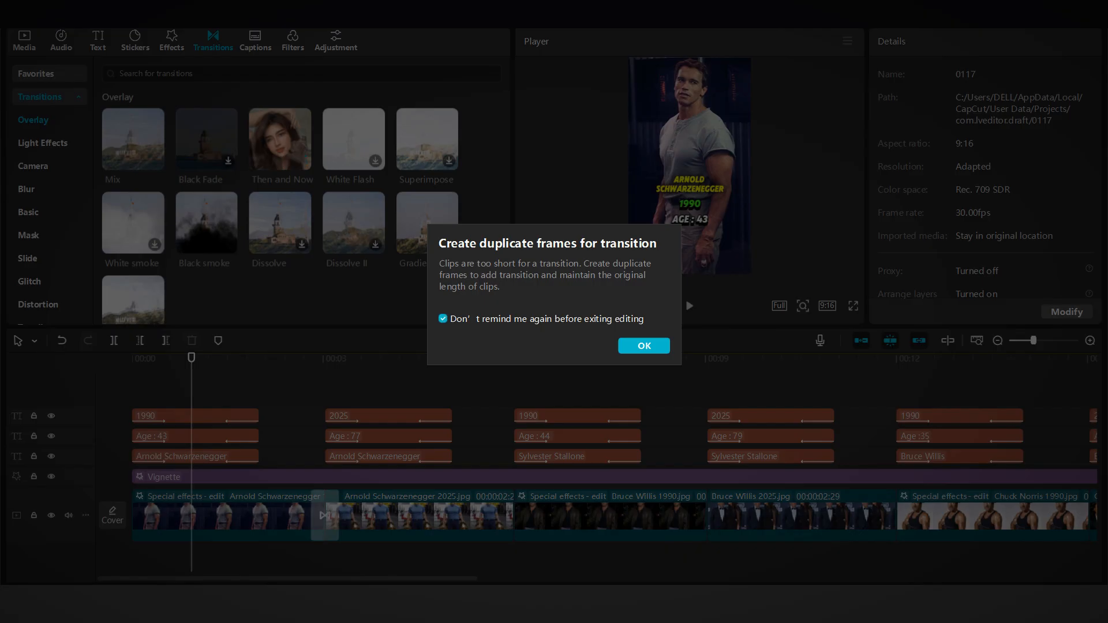
# Step: Add transitions between the photo clips, confirming duplicate frames, through the last photos
pyautogui.click(643, 346)
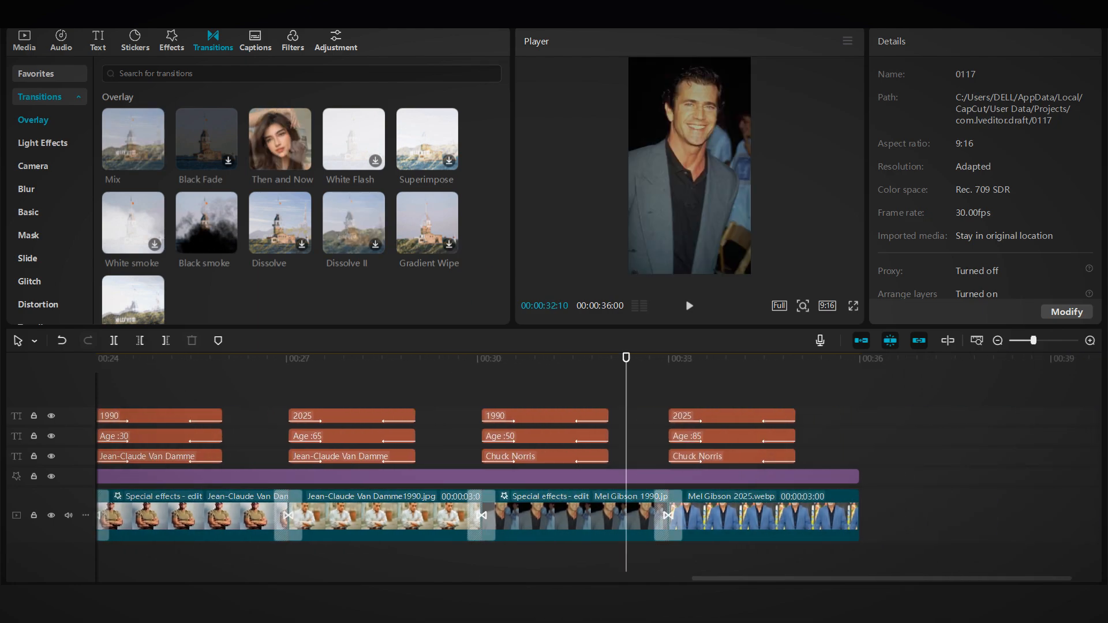
pyautogui.click(23, 35)
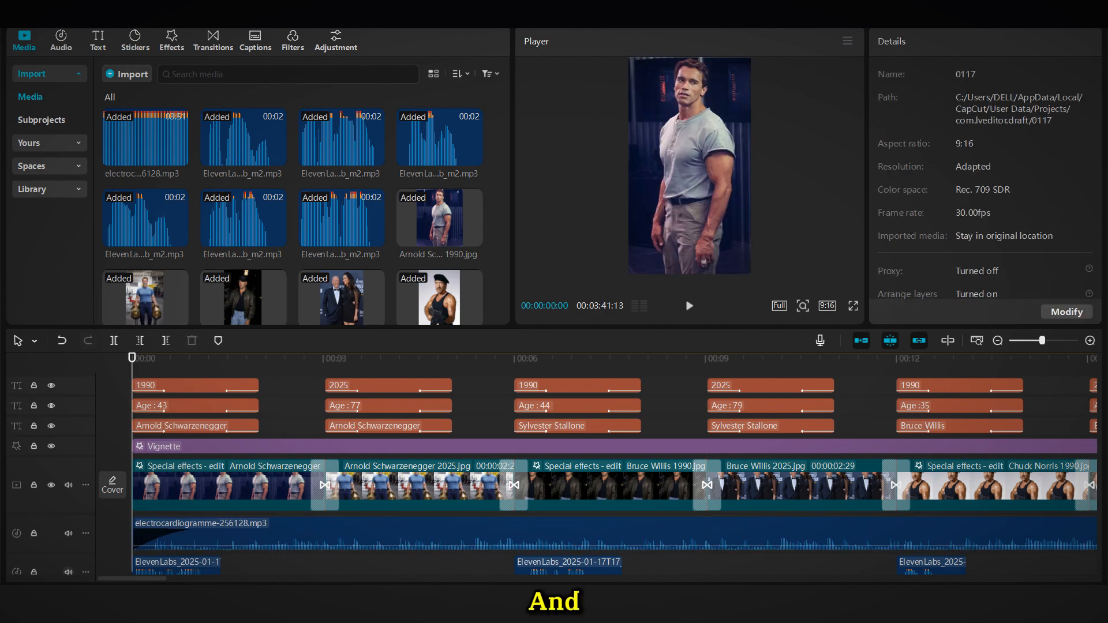
# Step: Move from the YouTube Shorts results to the nexusclips.com homepage
pyautogui.click(687, 305)
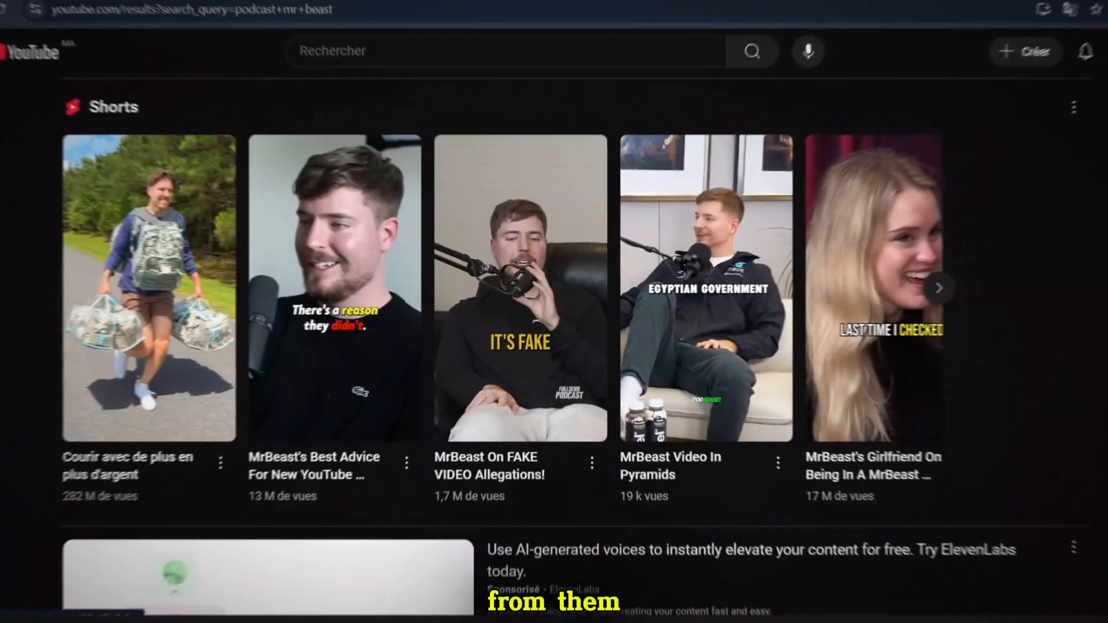
pyautogui.click(938, 287)
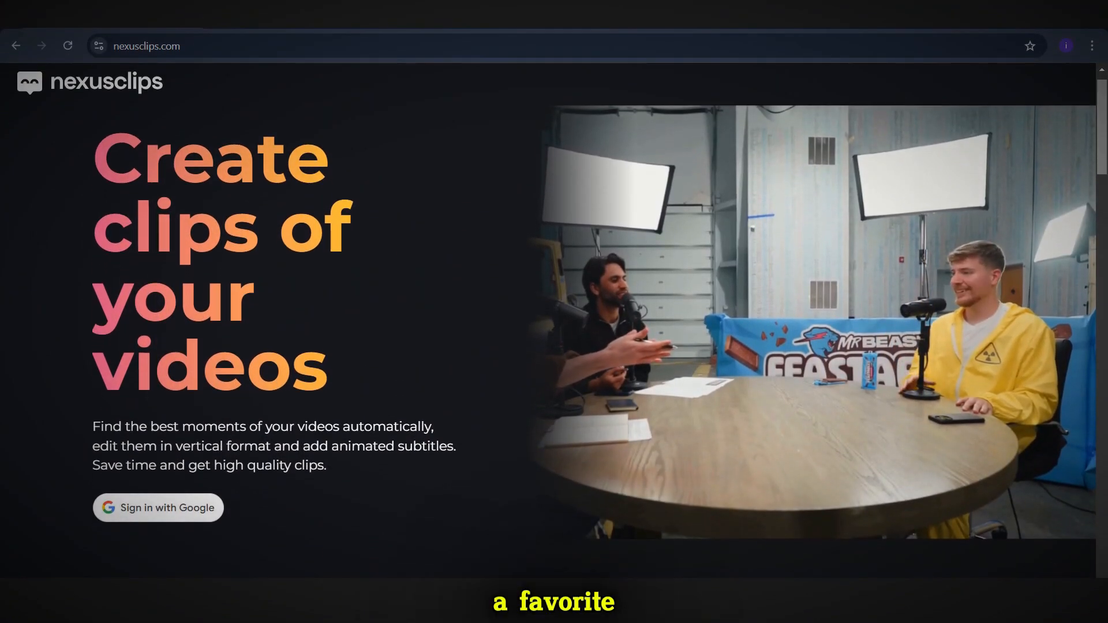
# Step: Scroll Video to clips and open the 'video course test' video's moments
pyautogui.scroll(-3)
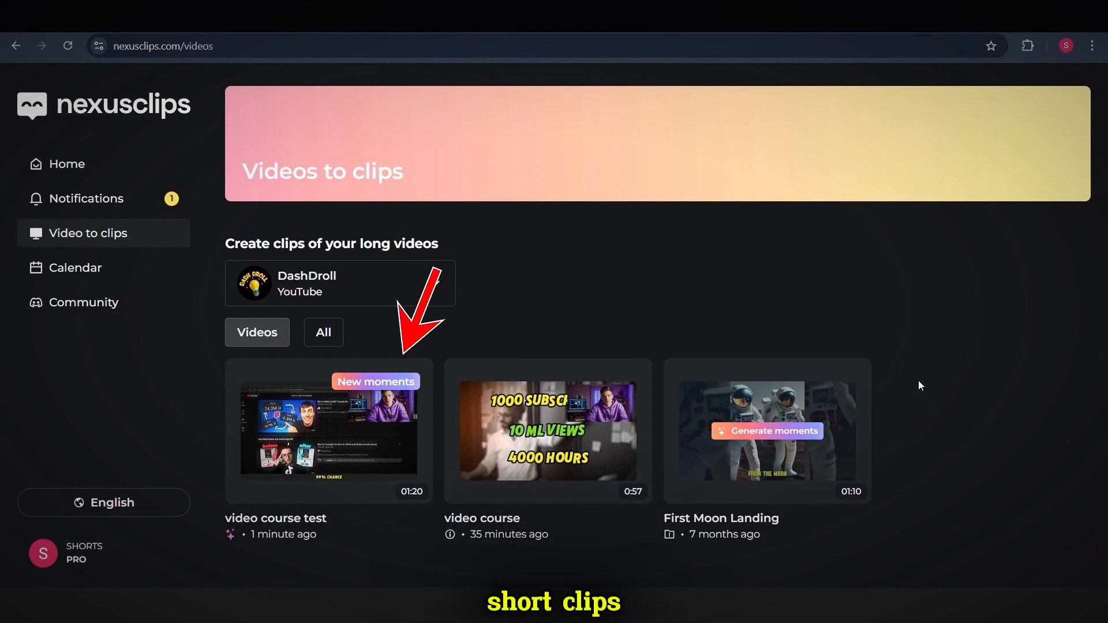
pyautogui.click(328, 431)
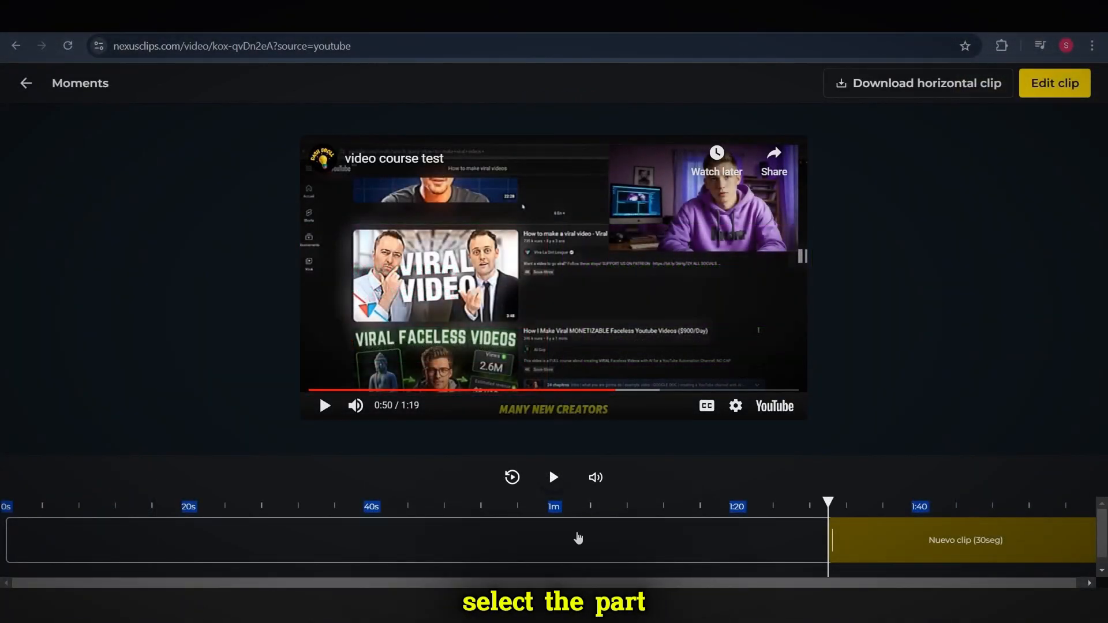
# Step: Preview the 30-second moment and edit it as a clip with Double framing
pyautogui.click(553, 477)
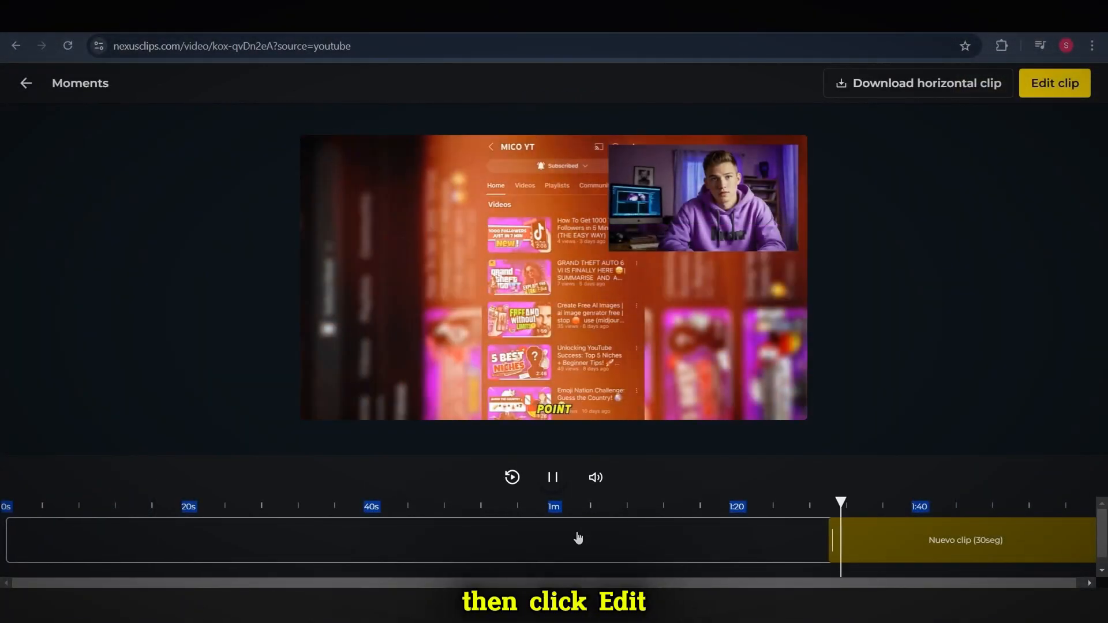
pyautogui.click(1054, 83)
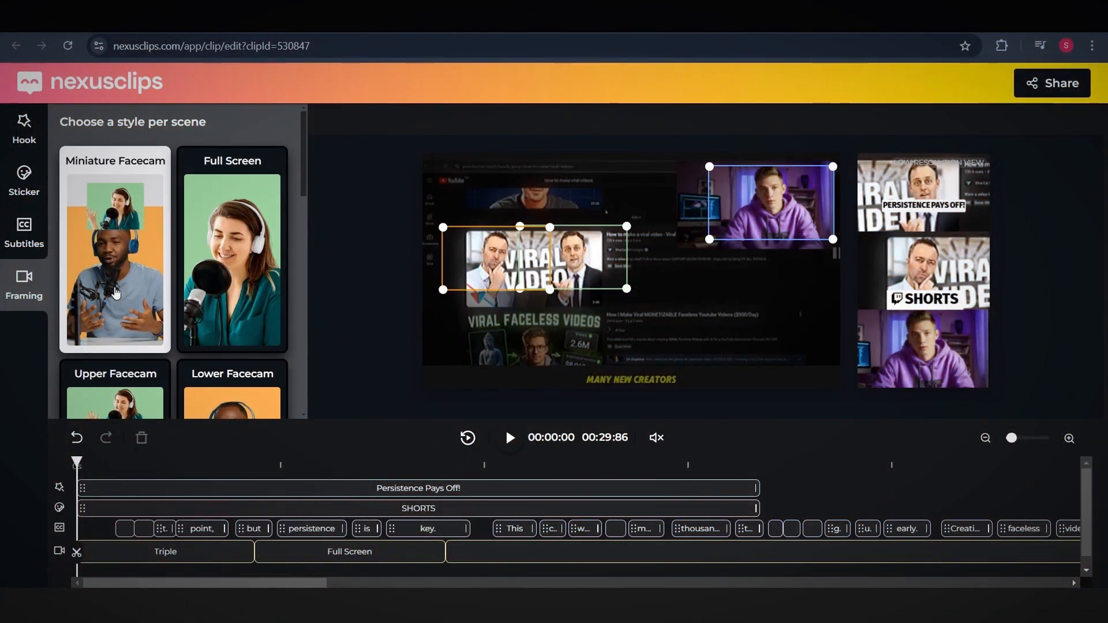
pyautogui.click(115, 294)
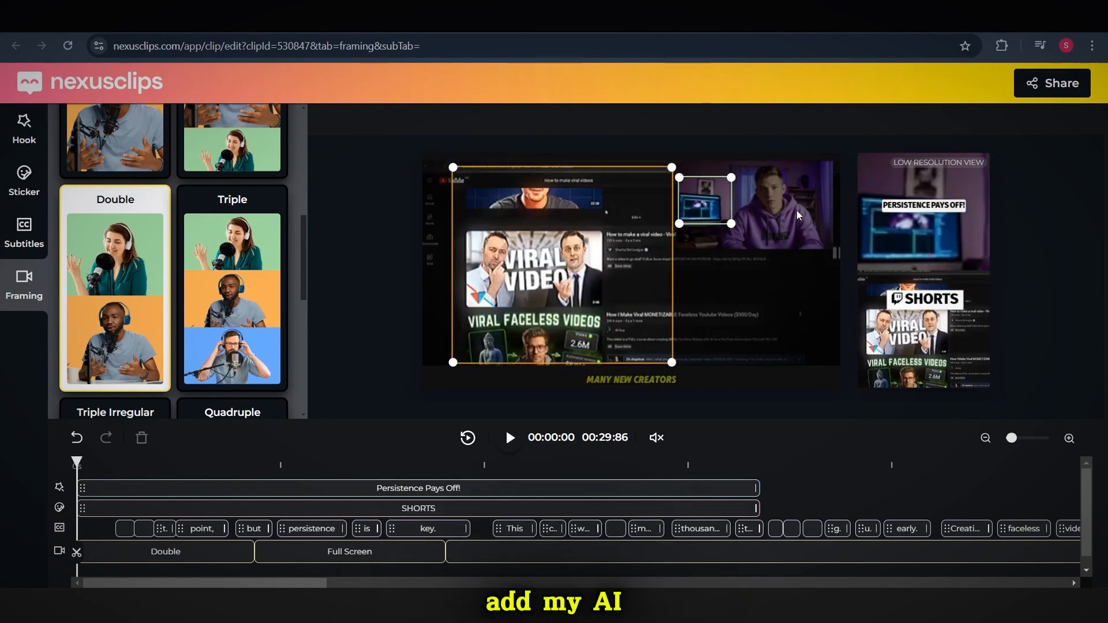
pyautogui.click(510, 438)
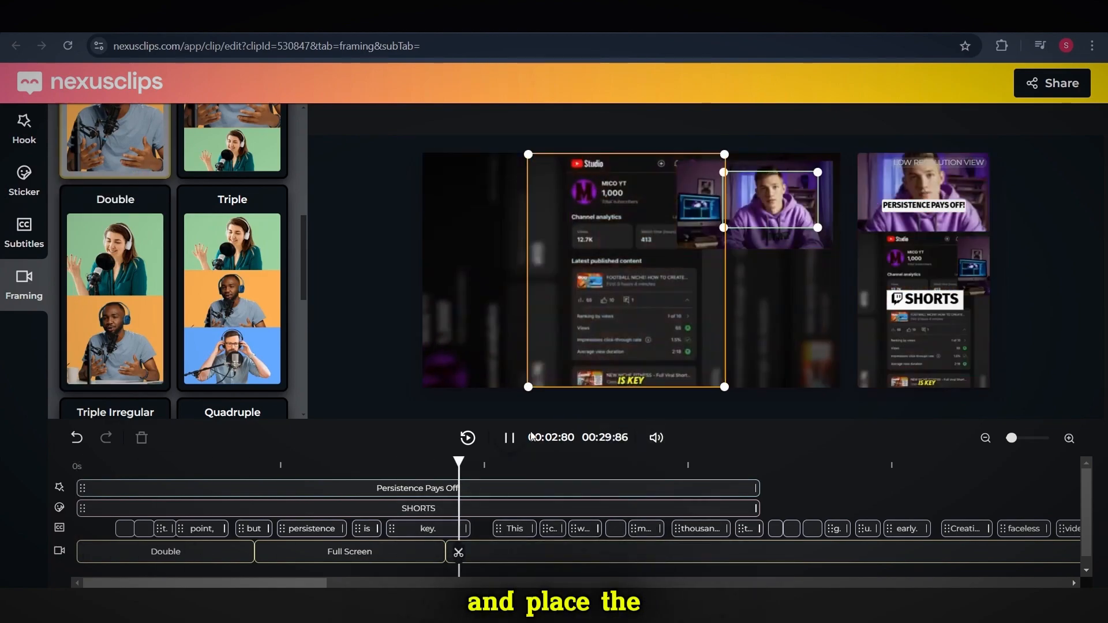
# Step: Add a YouTube Shorts sticker and 'mico yt course' hook, then download the clip
pyautogui.click(23, 233)
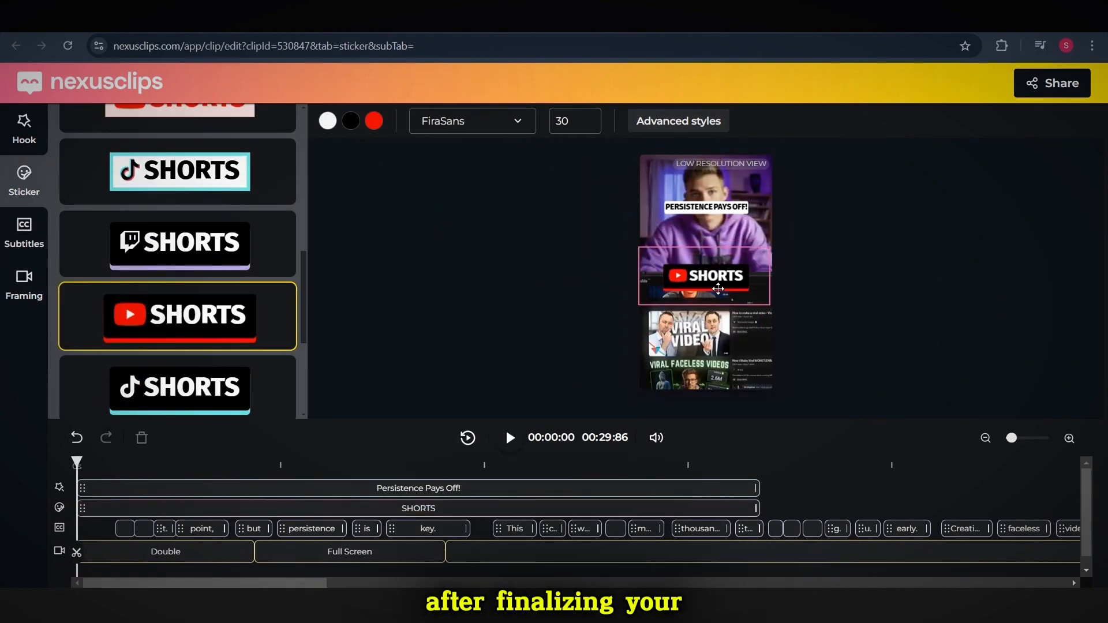
pyautogui.click(24, 129)
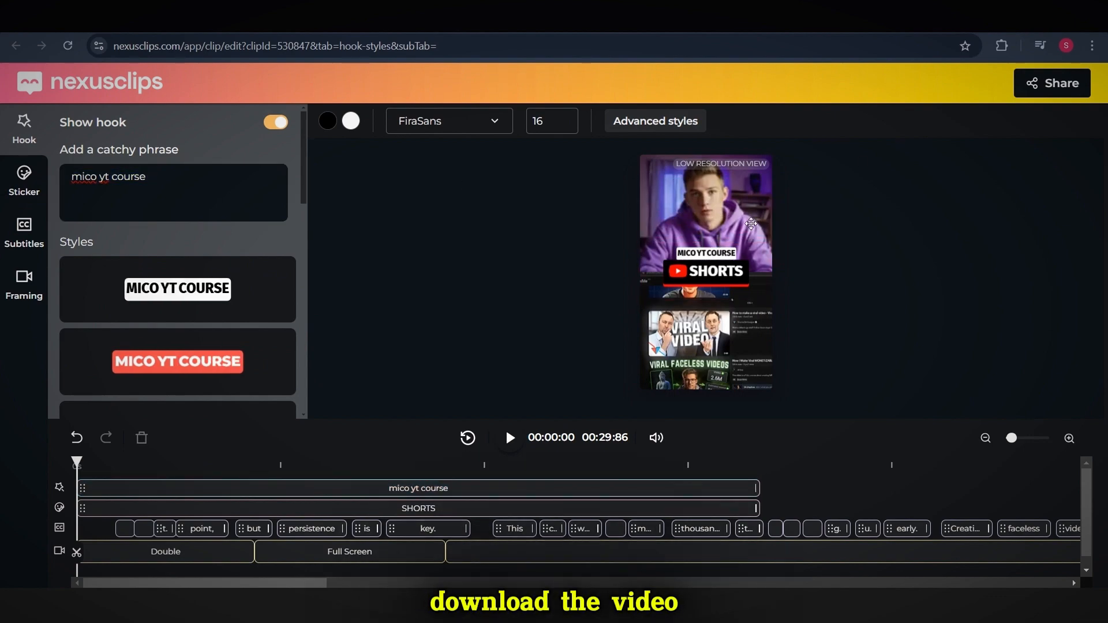
pyautogui.click(1051, 83)
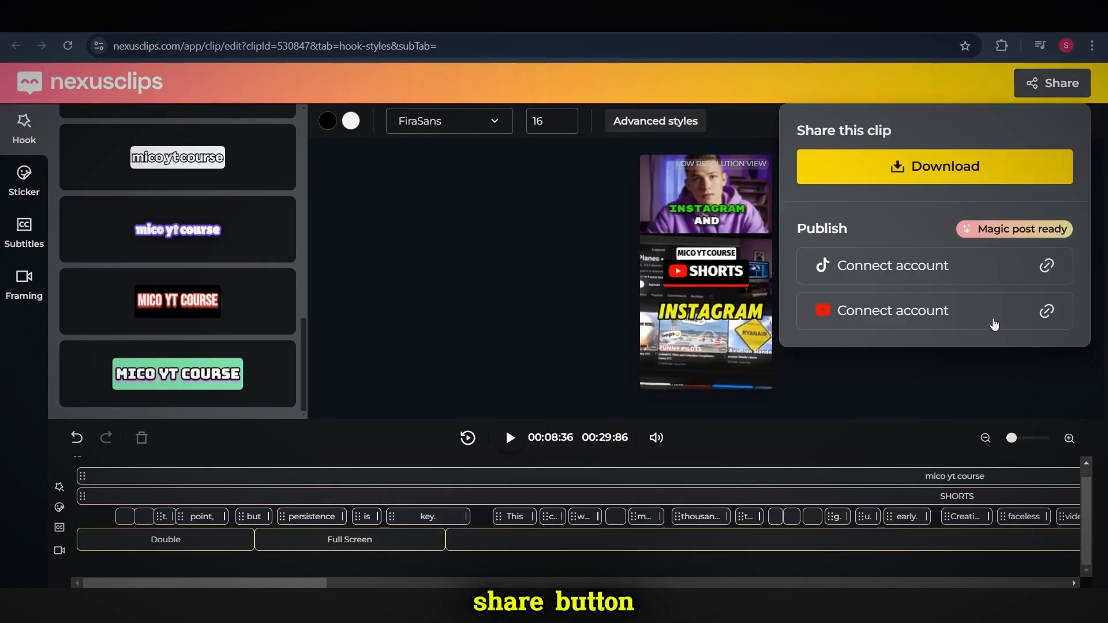
pyautogui.click(933, 166)
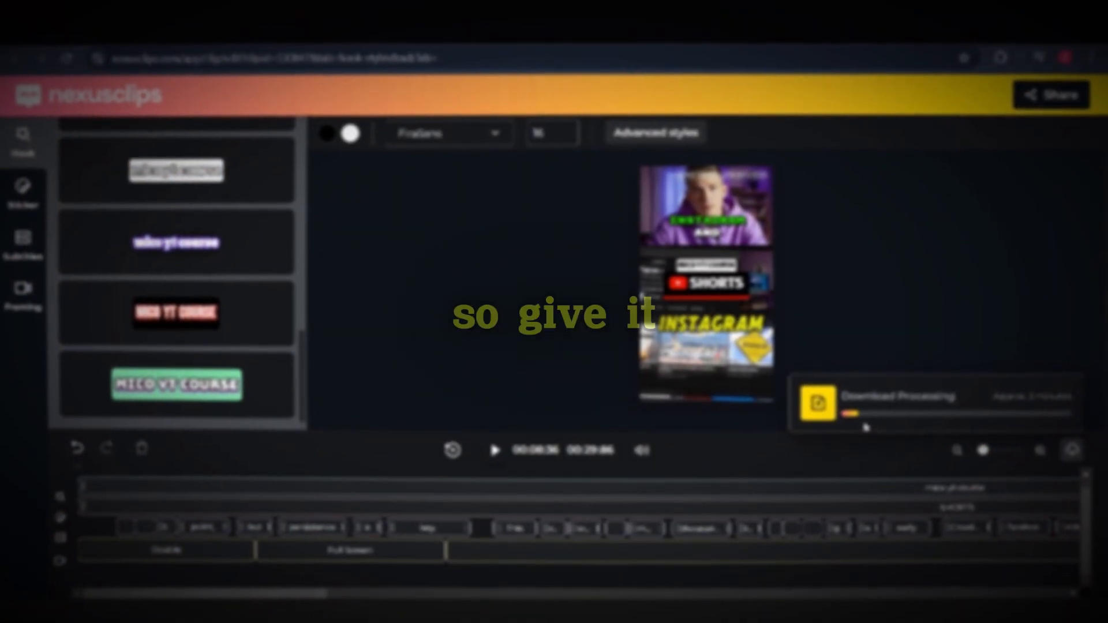